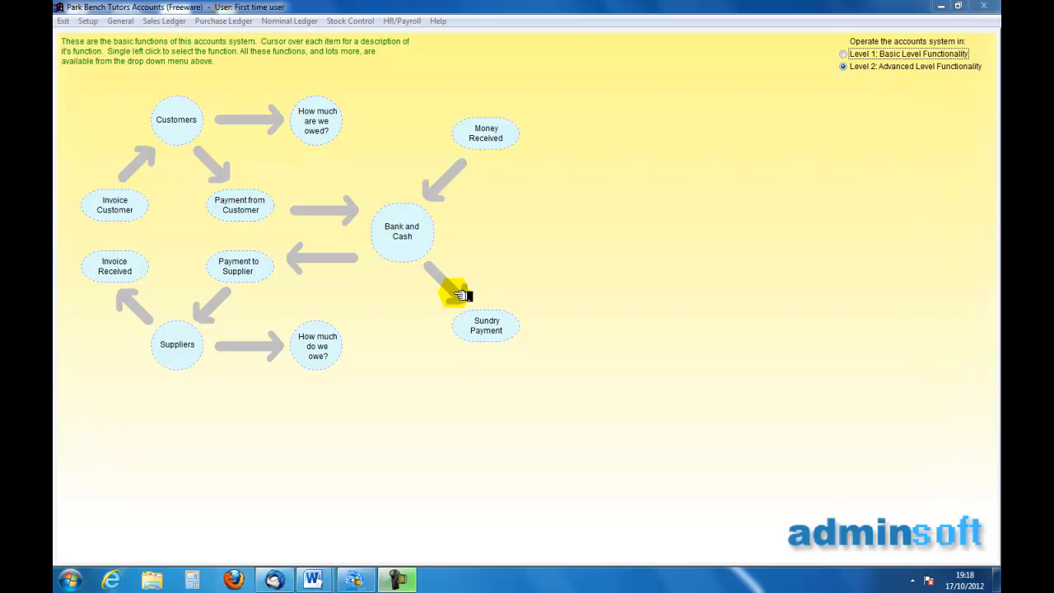
mouse_move(402, 175)
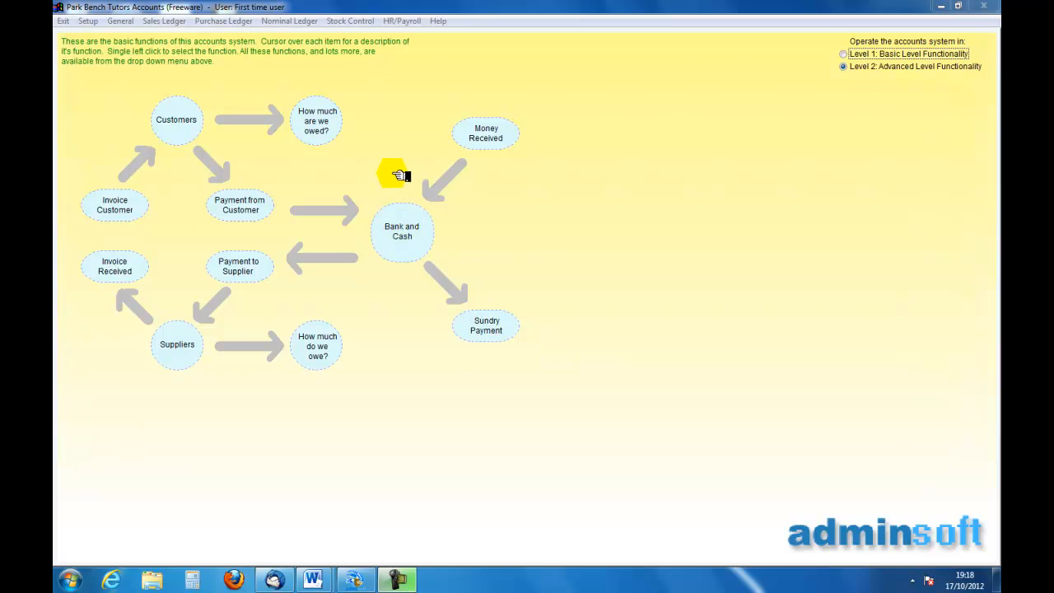
mouse_move(370, 114)
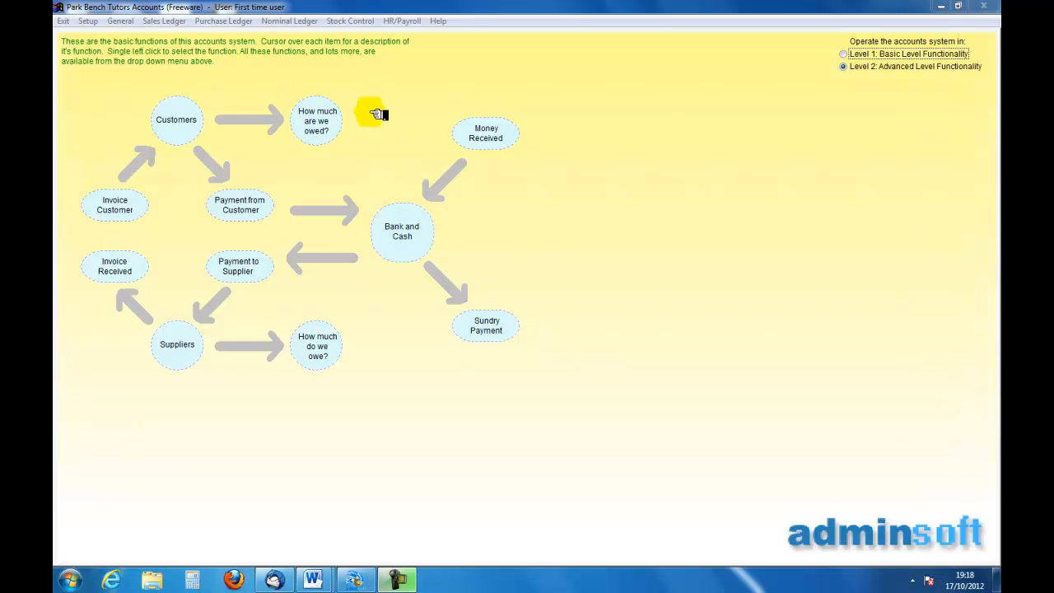
Step: Load nominal account 4000 General Sales in the Account Details form via Find
left_click(287, 20)
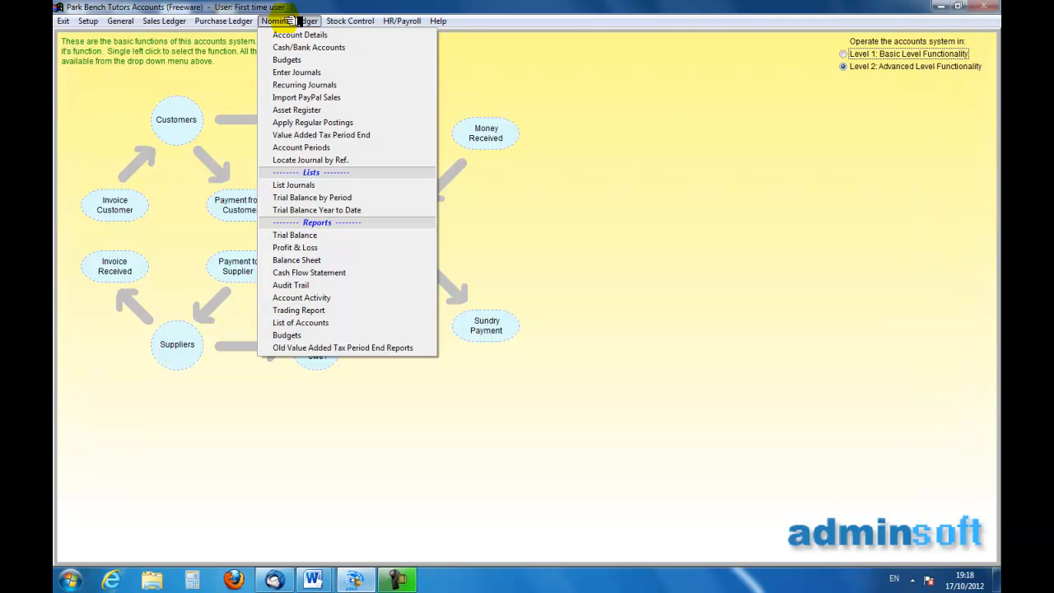
left_click(289, 20)
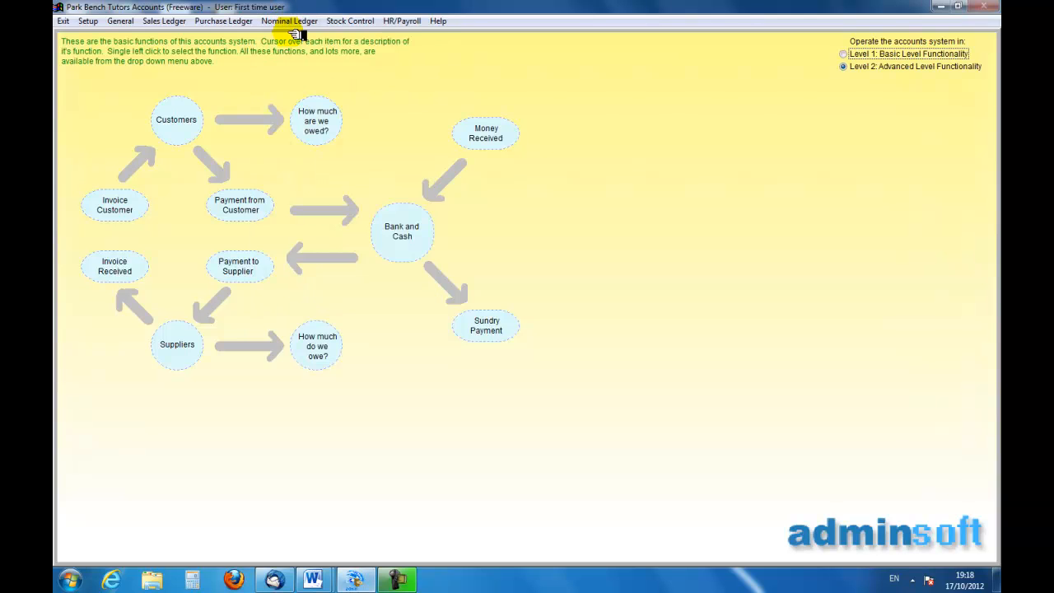
left_click(290, 20)
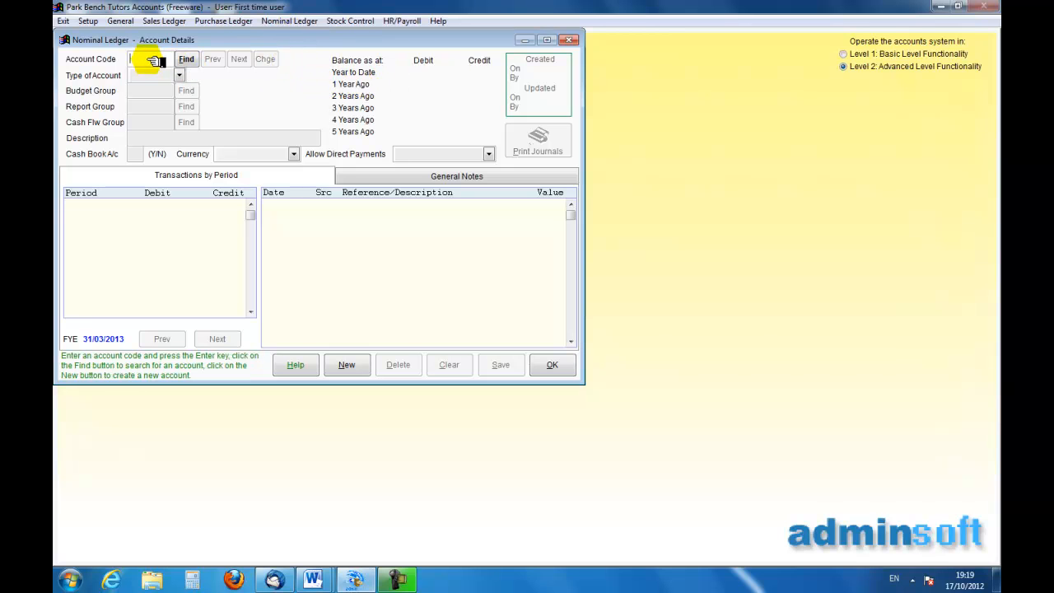
type("4")
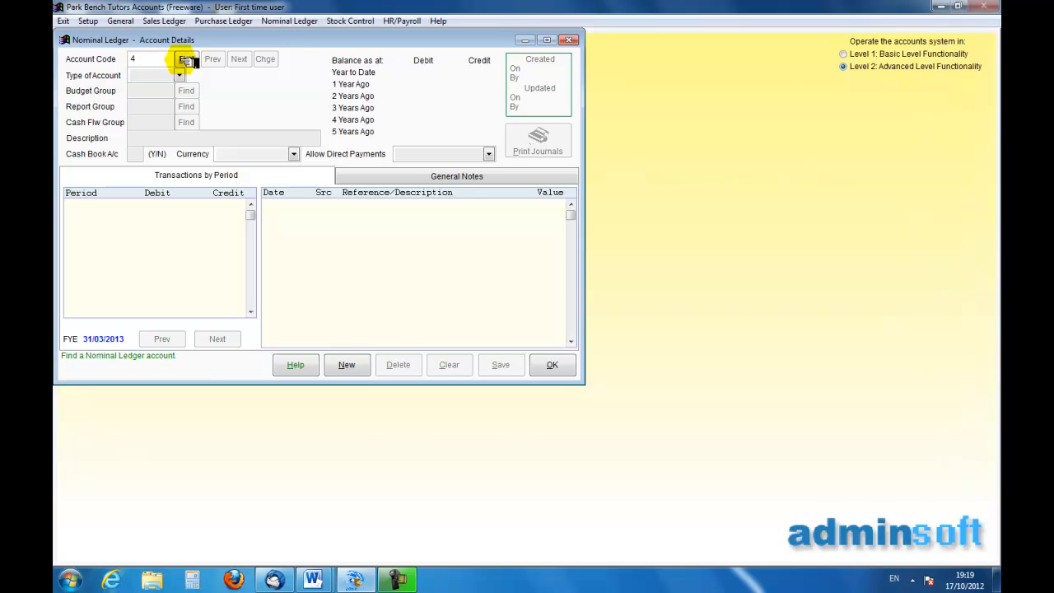
left_click(183, 59)
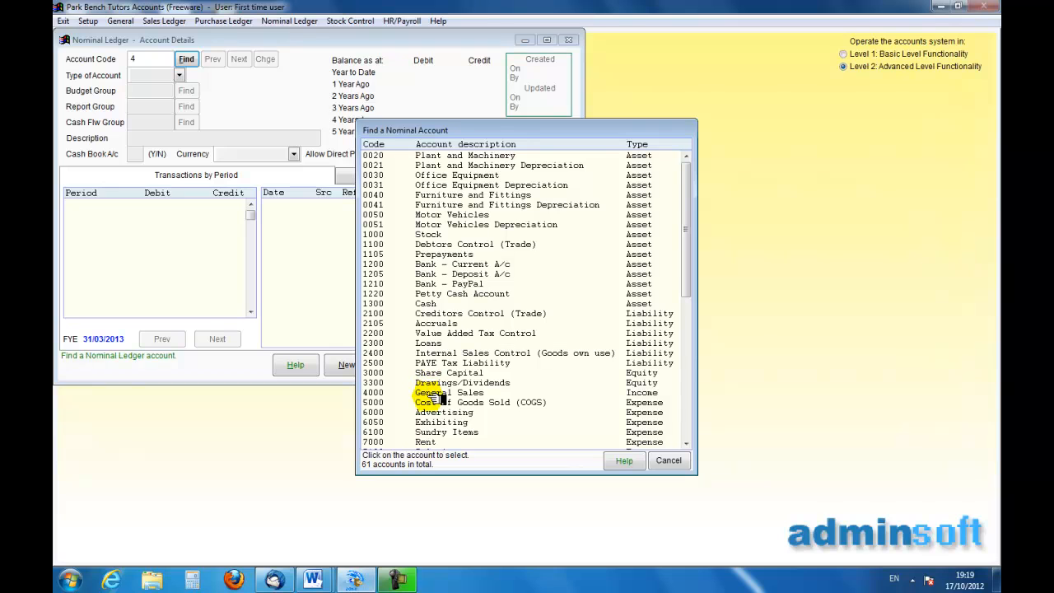
left_click(448, 392)
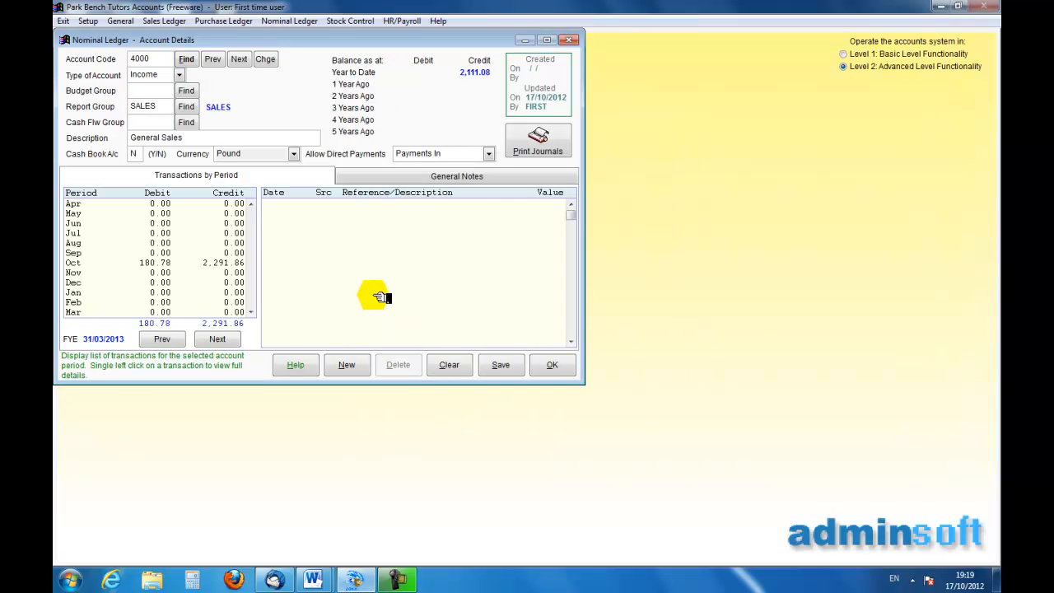
Step: Change account 4000's description to 'Sales of Plants', save it and close the form
left_click(198, 138)
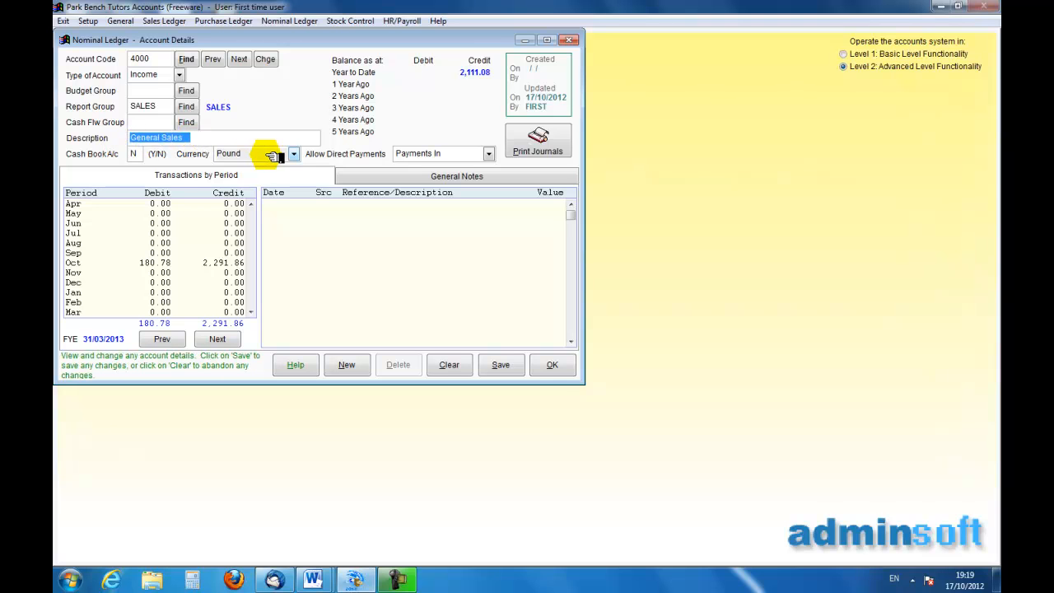
type("Sales of Plants")
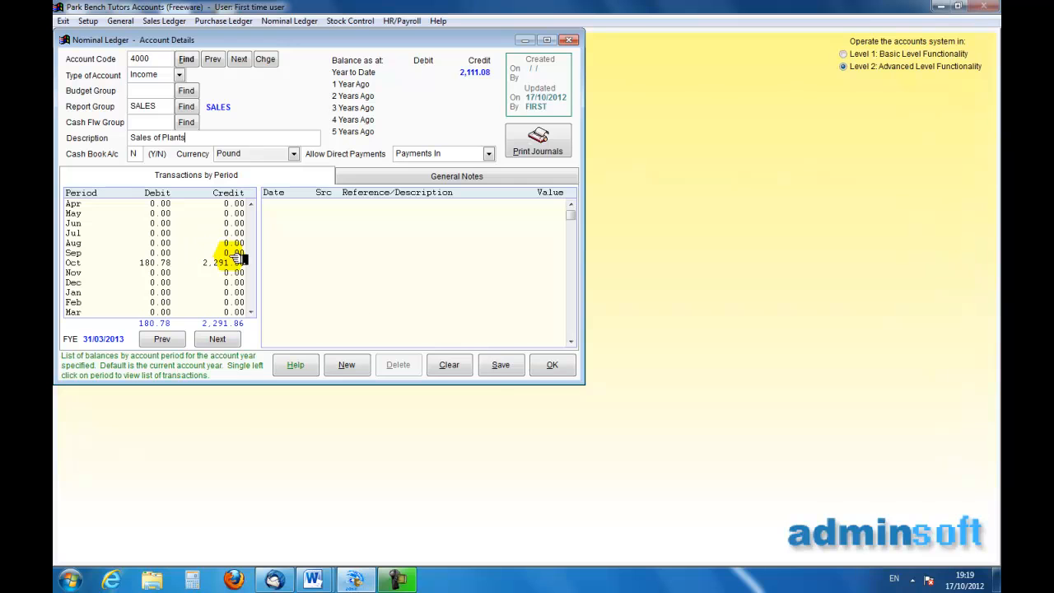
left_click(501, 366)
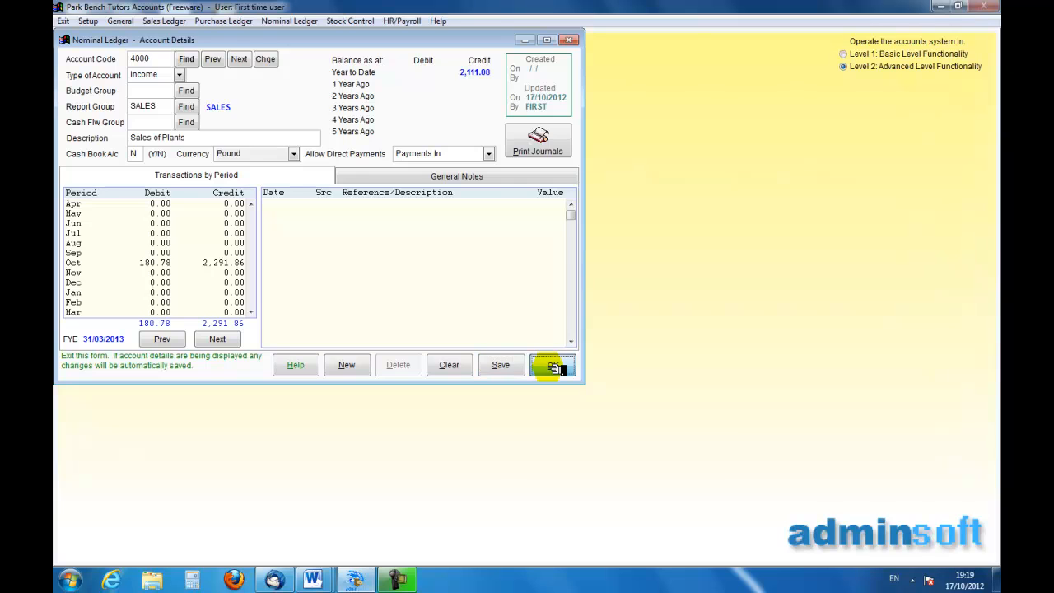
left_click(552, 366)
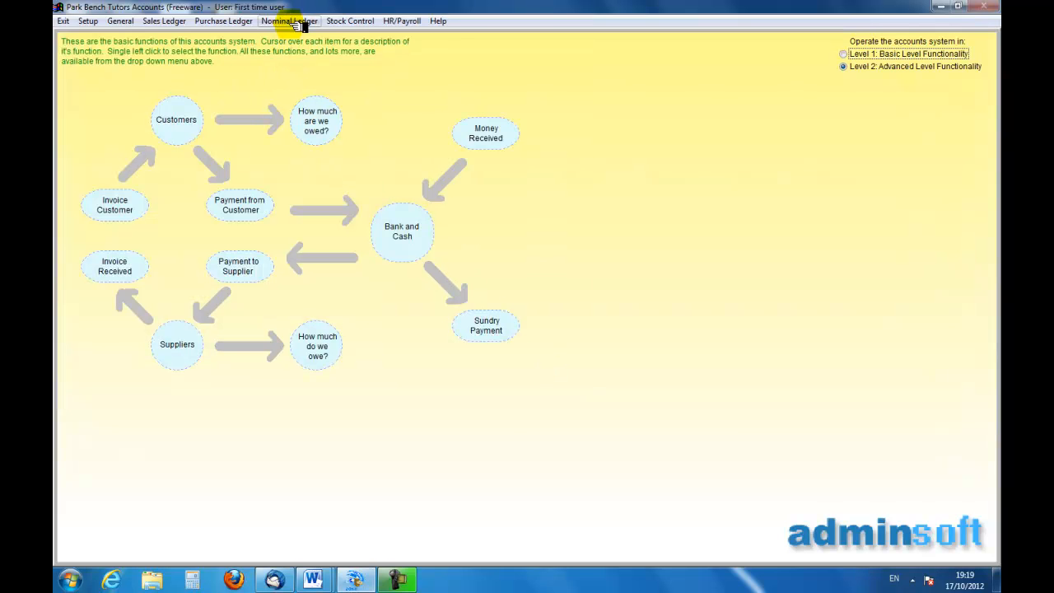
Step: Create a new nominal account in Account Details with account code 4001
left_click(288, 20)
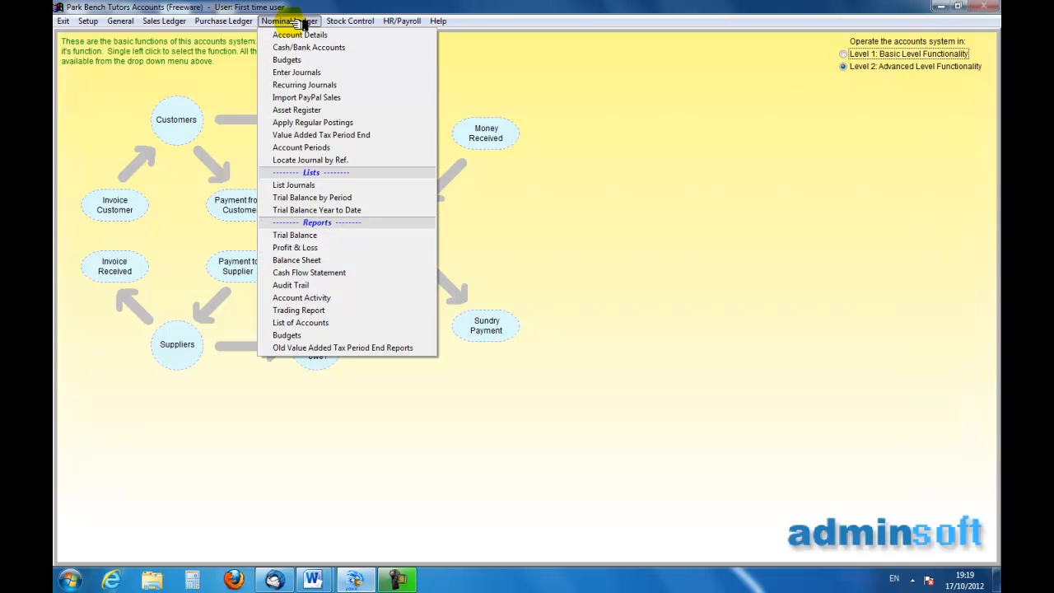
mouse_move(302, 34)
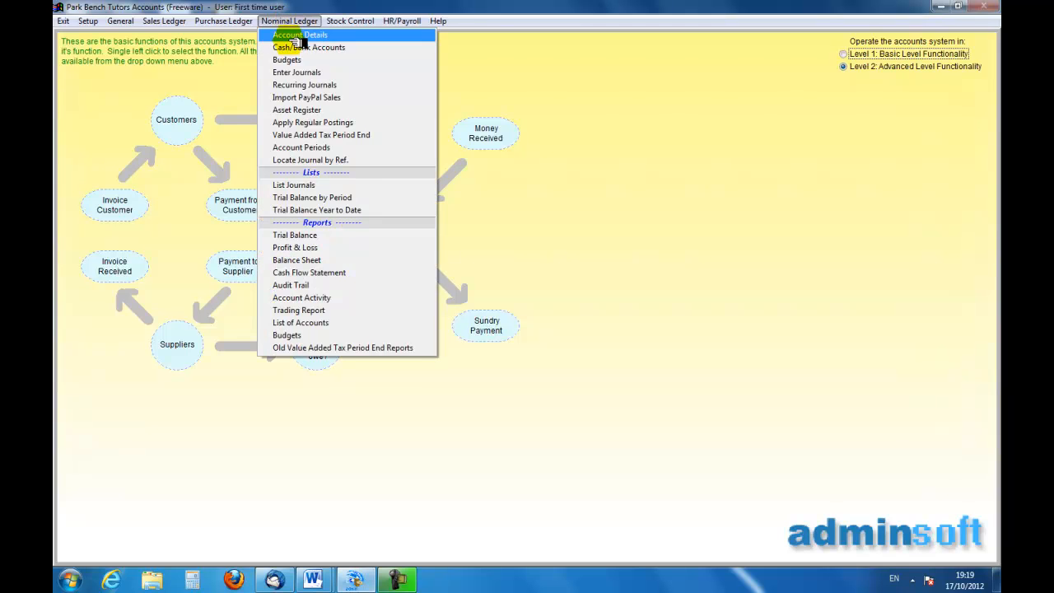
left_click(299, 35)
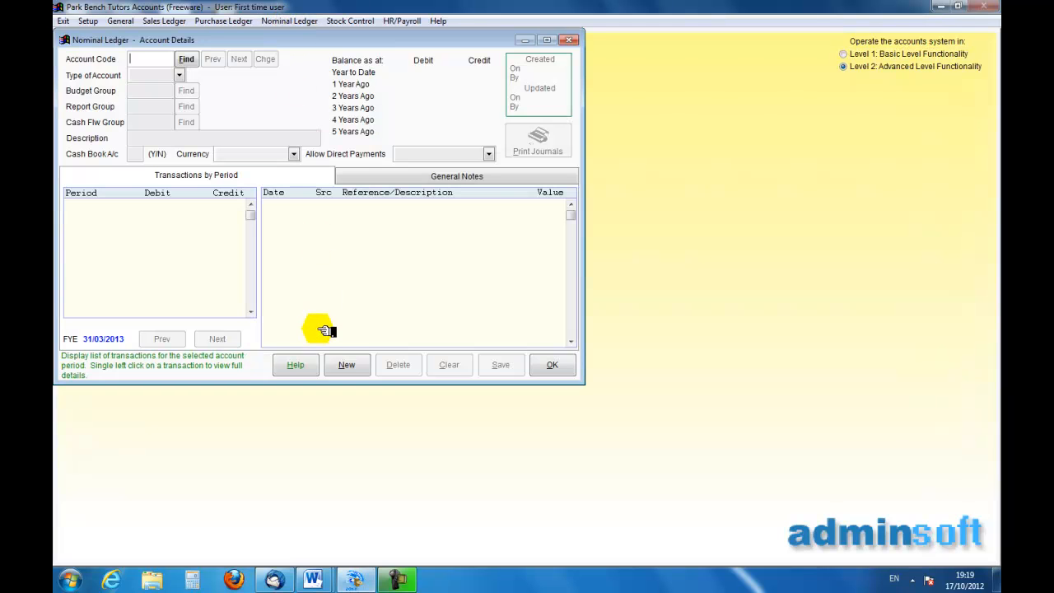
left_click(346, 366)
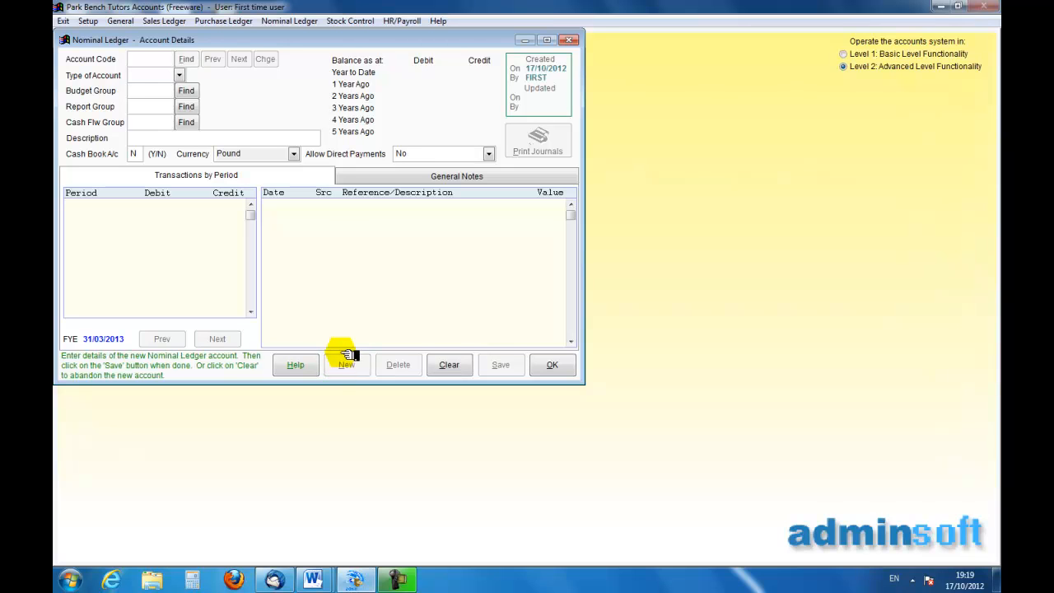
type("4001")
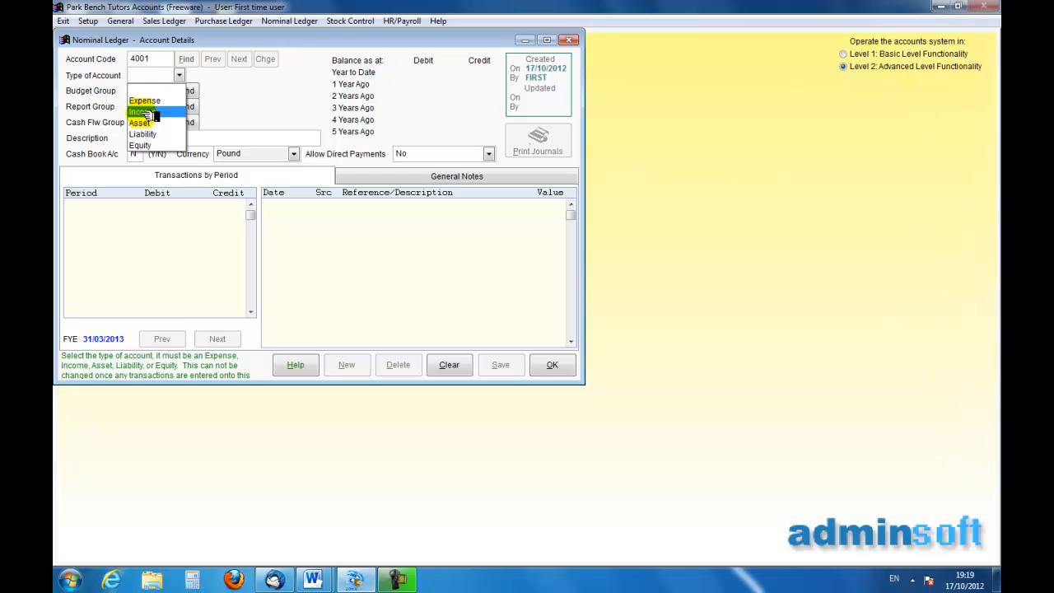
Step: Set account 4001 as Income, report group SALES, cash flow group Cash received from Customers
left_click(138, 110)
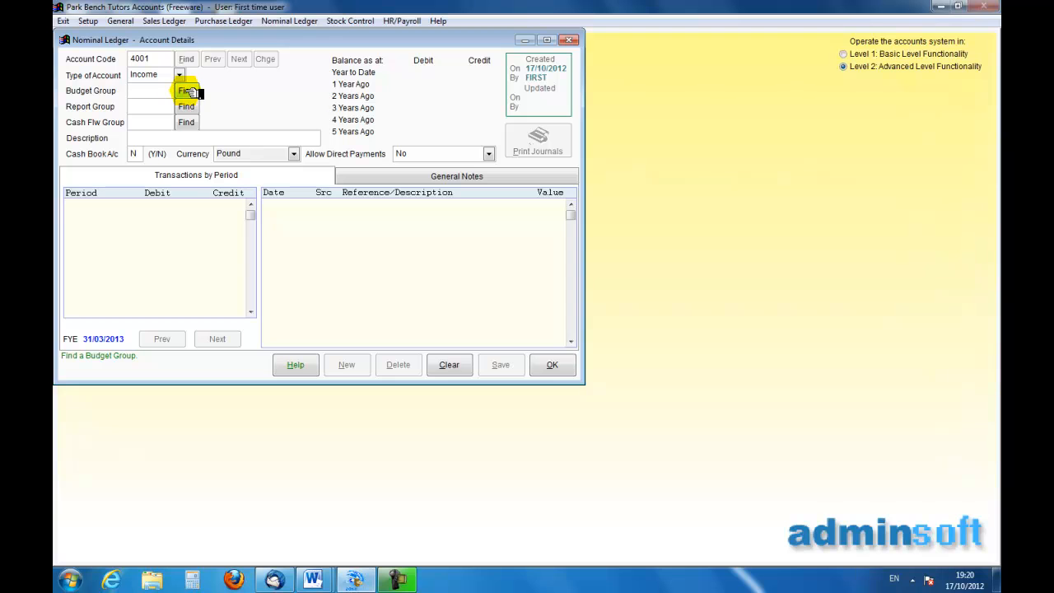
left_click(184, 90)
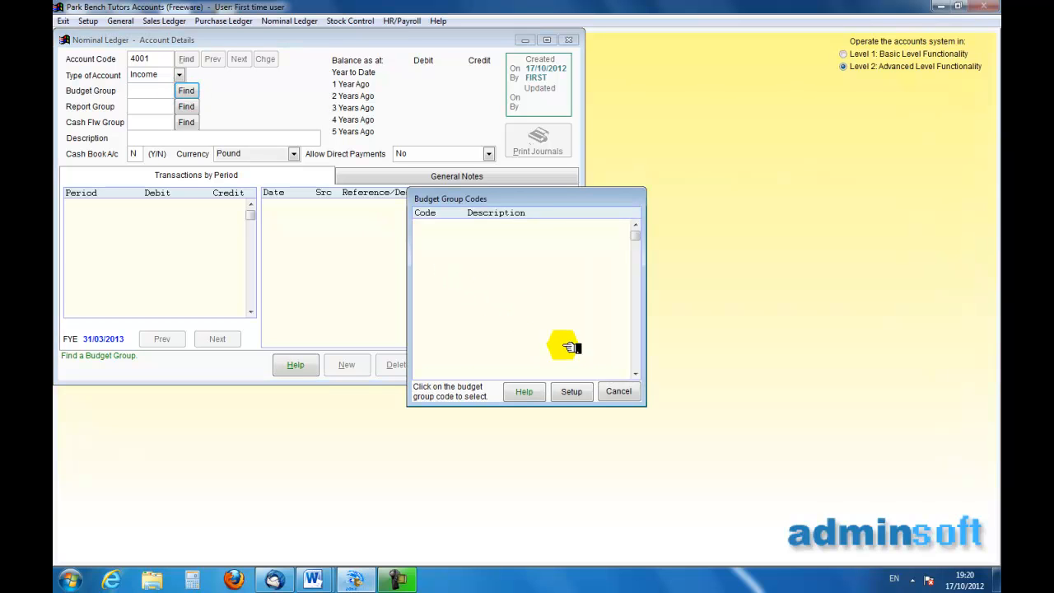
left_click(619, 392)
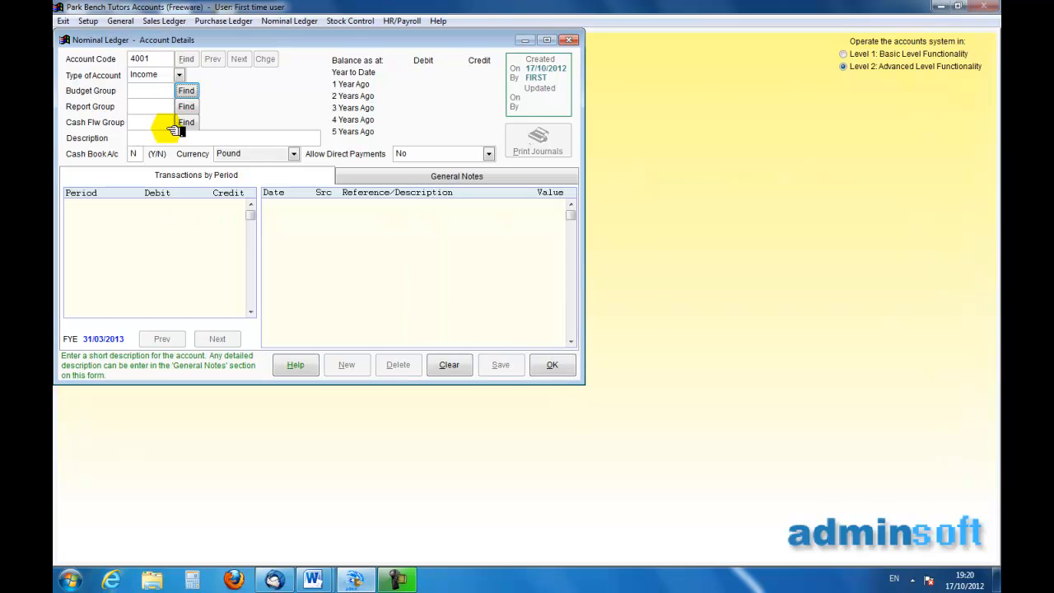
left_click(186, 105)
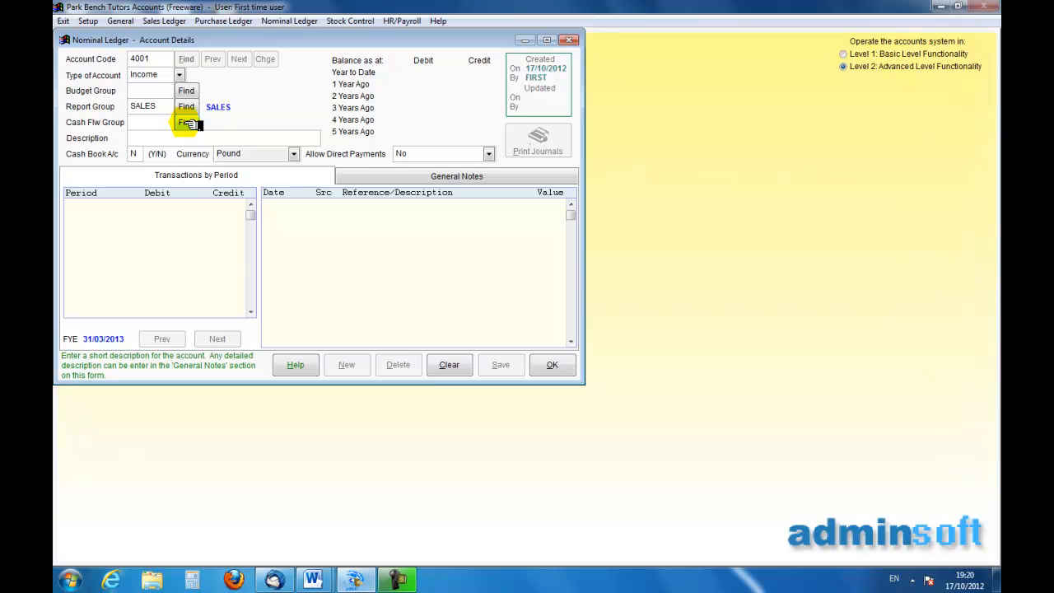
left_click(186, 122)
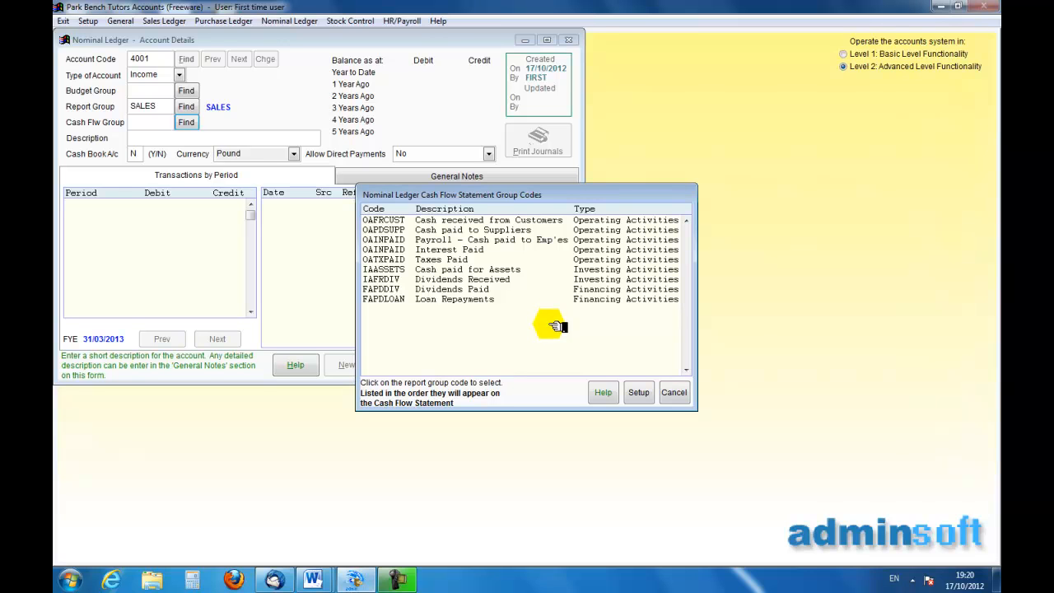
mouse_move(514, 280)
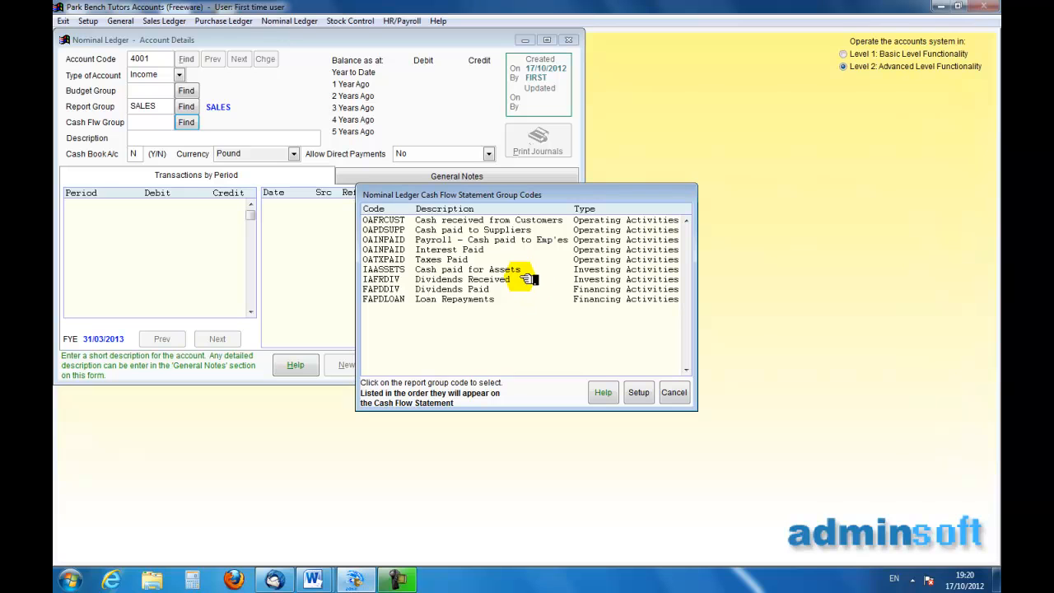
mouse_move(498, 221)
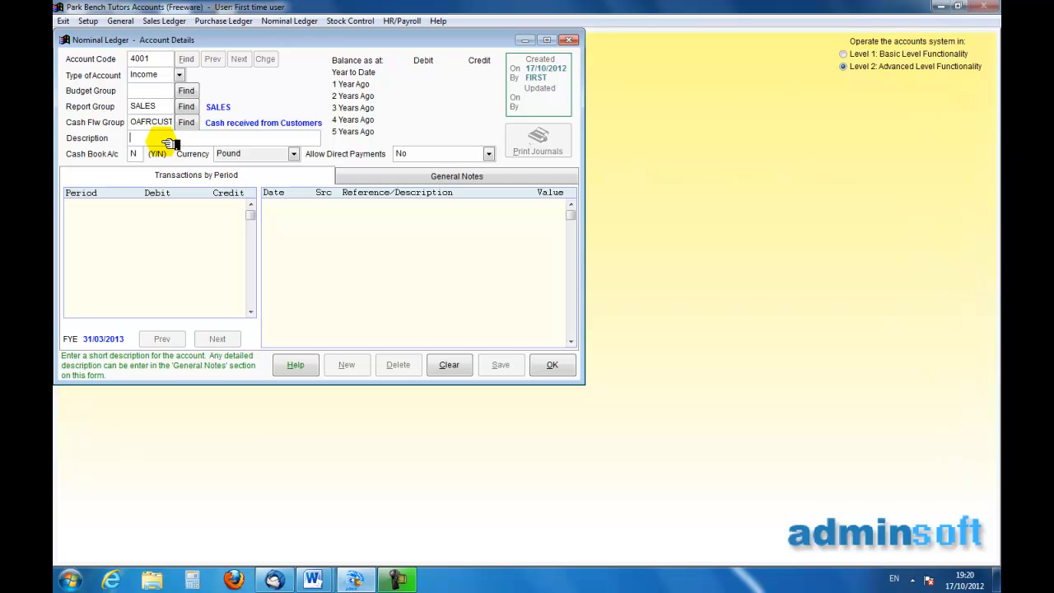
Step: Describe account 4001 as 'Sales of Machinery', save it and close the form
type("Sales of")
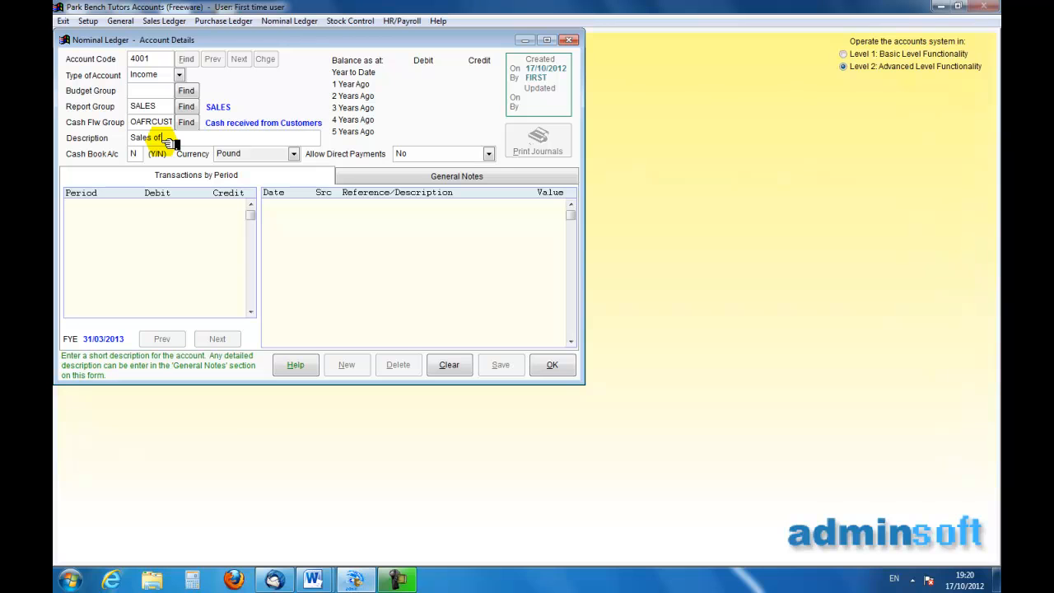
type("U")
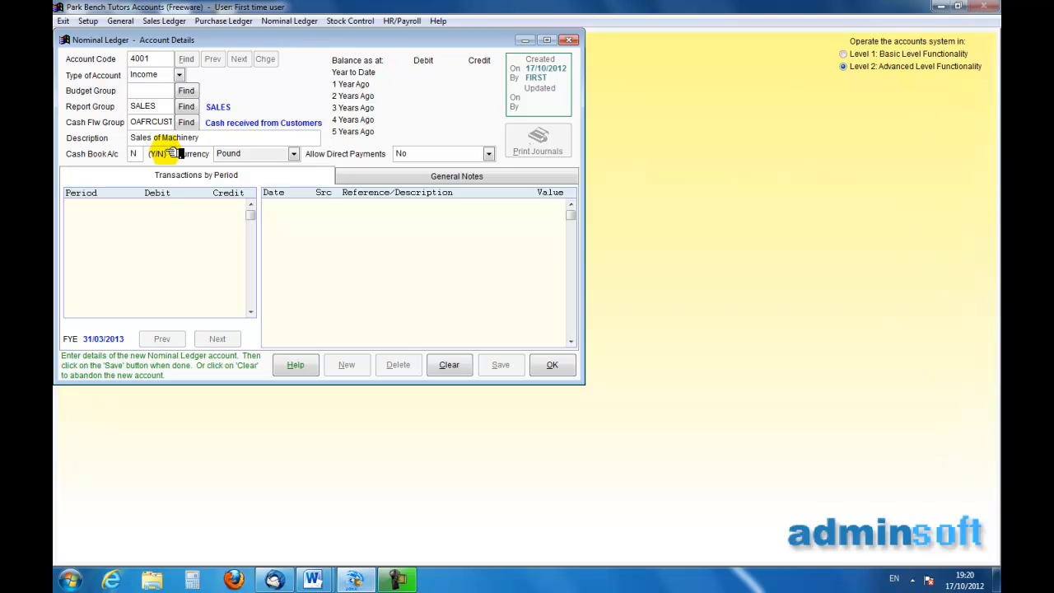
left_click(135, 155)
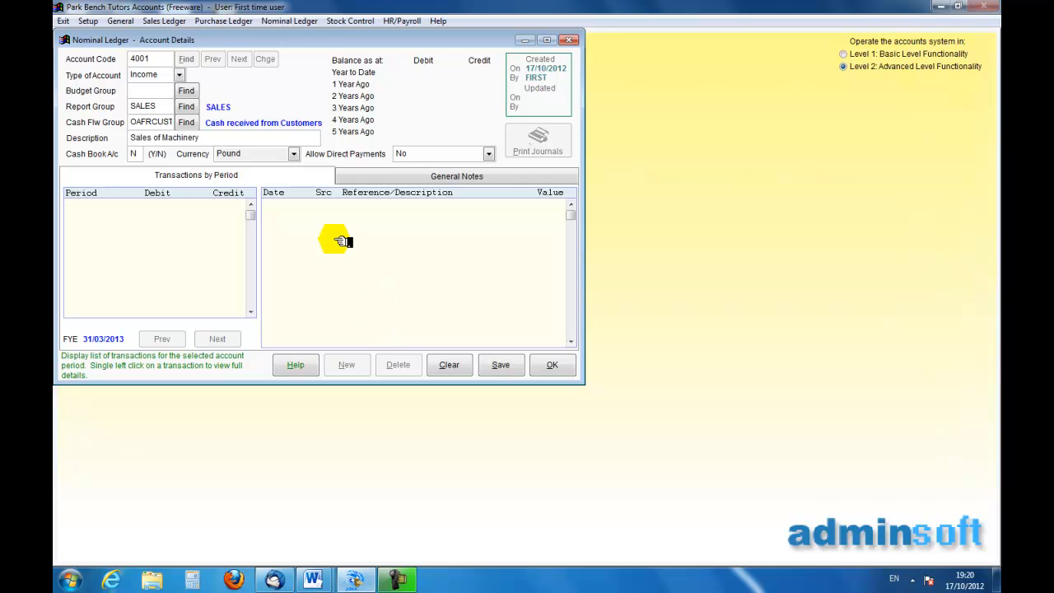
left_click(501, 366)
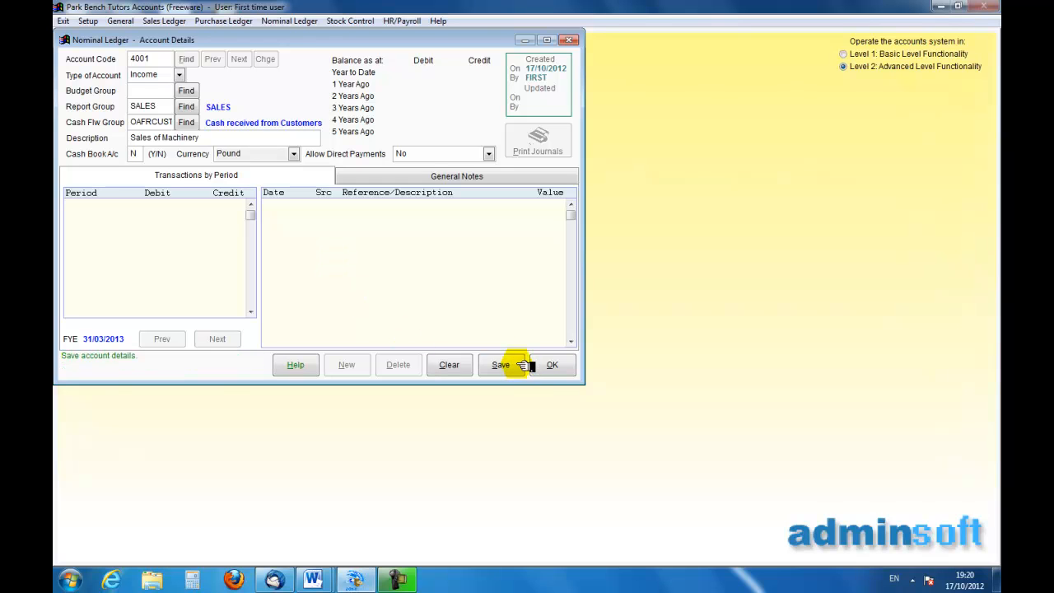
left_click(501, 366)
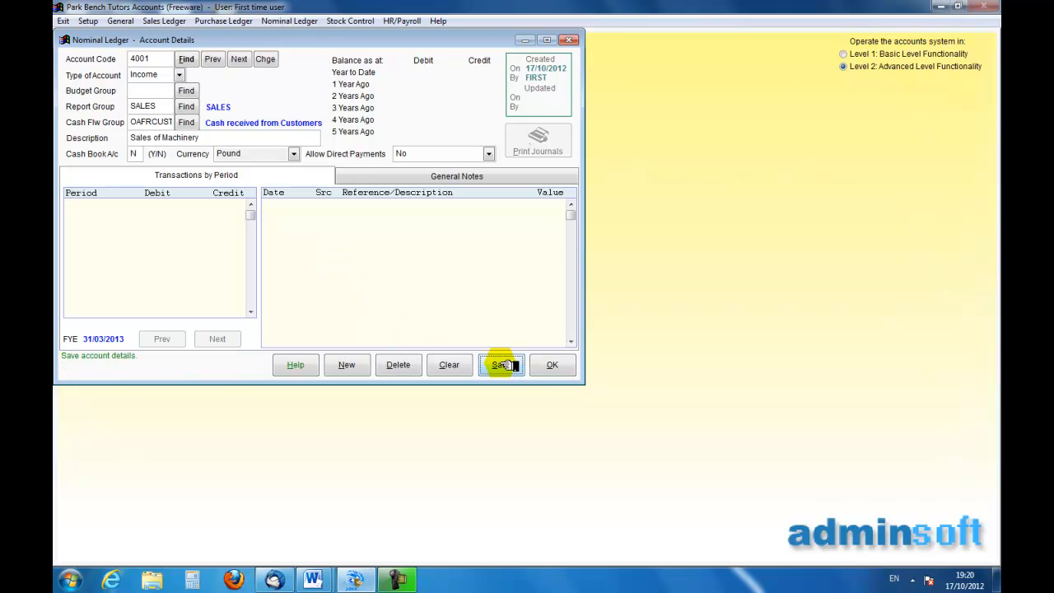
mouse_move(550, 366)
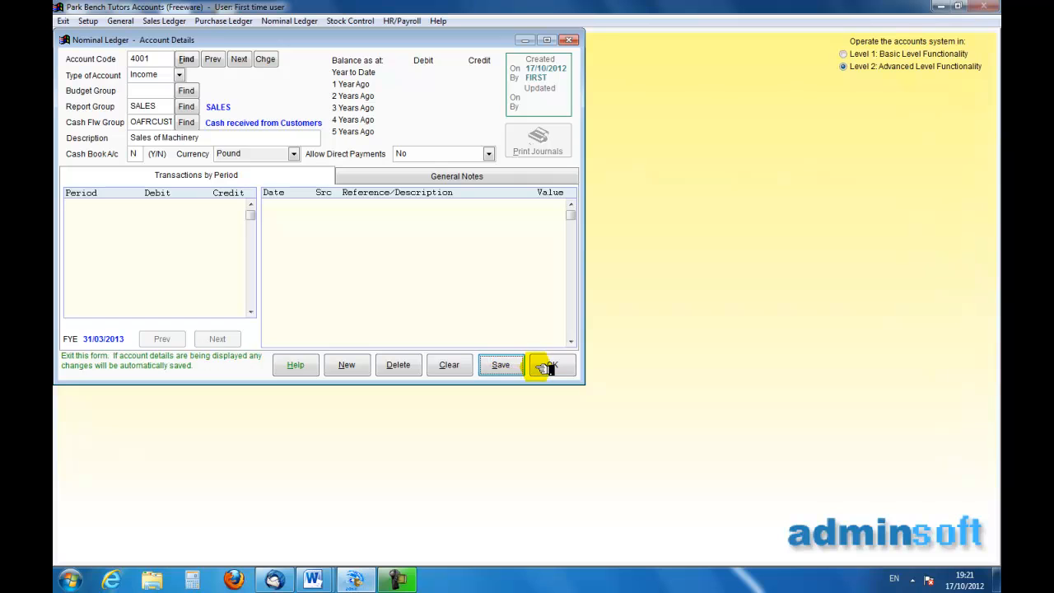
left_click(550, 365)
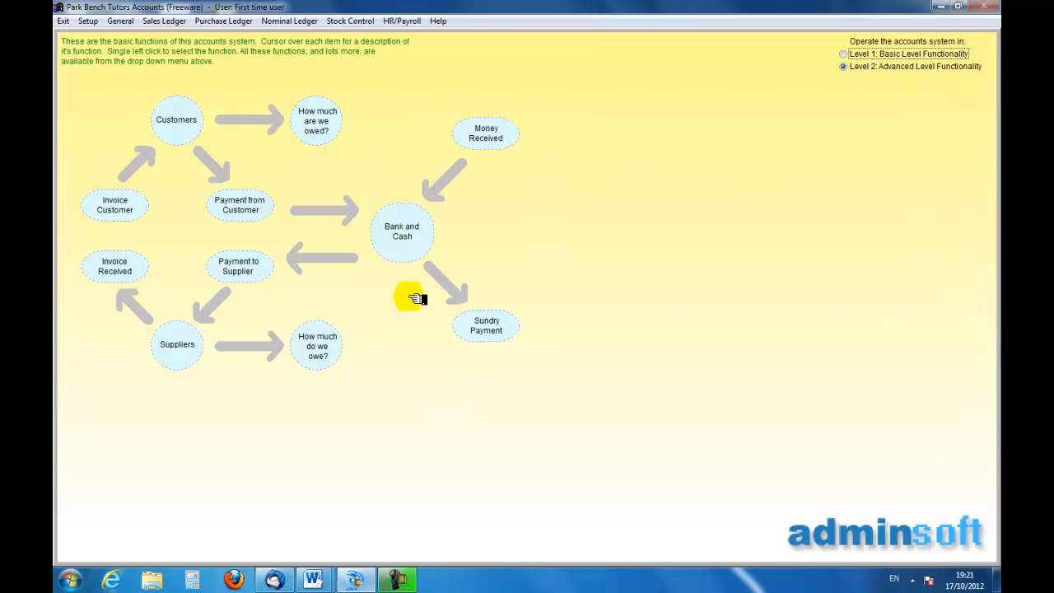
mouse_move(305, 33)
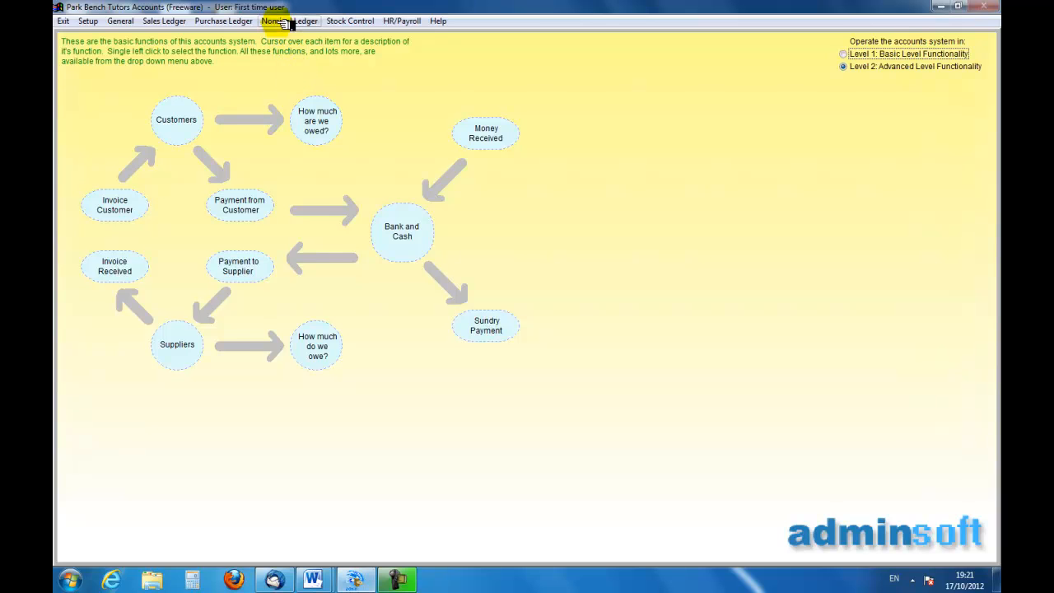
Step: Run the List of Accounts report to screen and locate 7620 Foreign Travel among the expenses
left_click(290, 20)
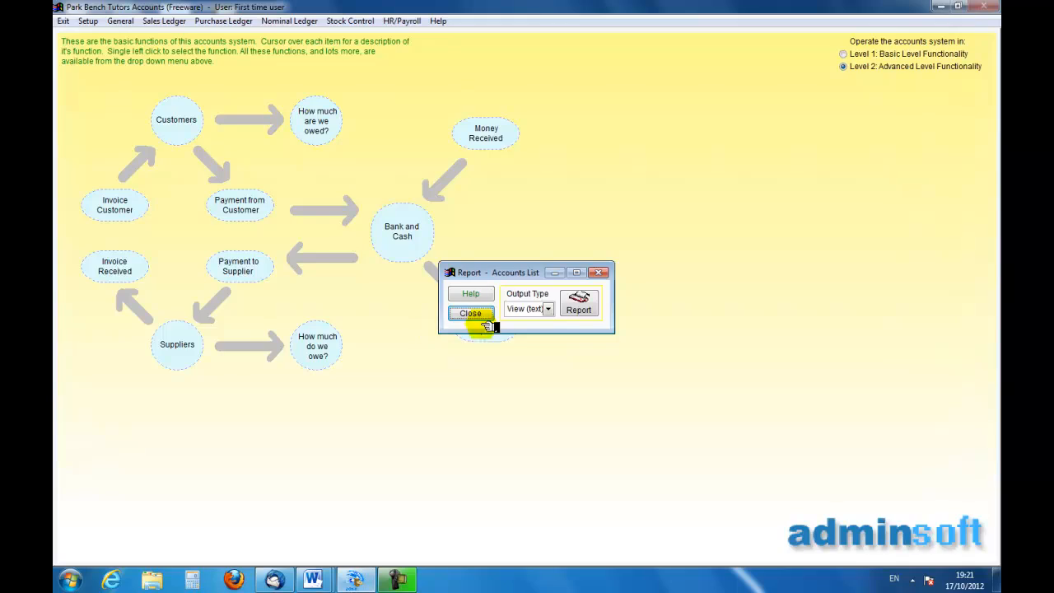
left_click(579, 303)
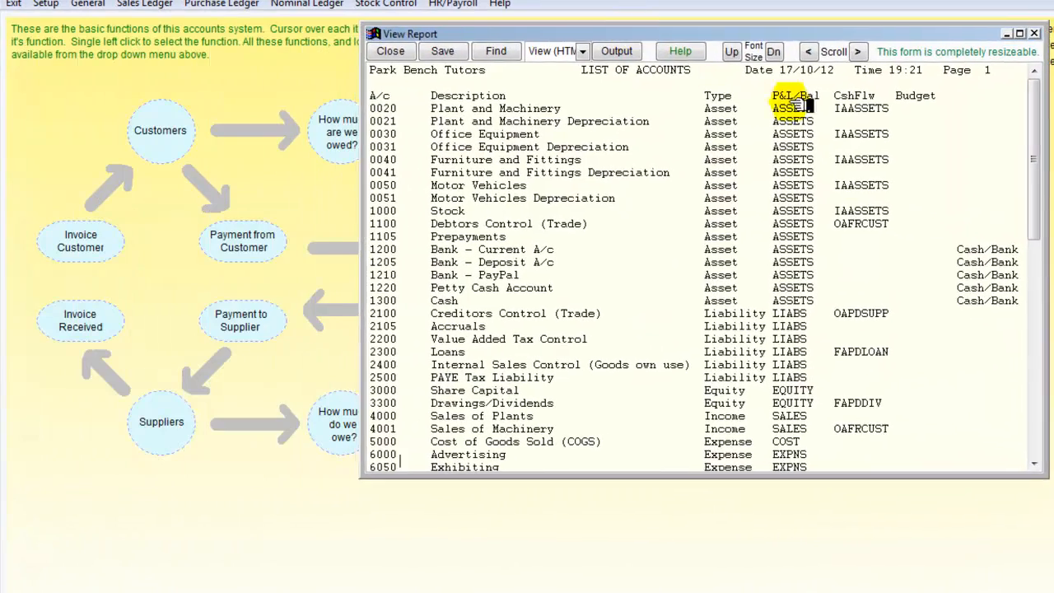
scroll("down", 3)
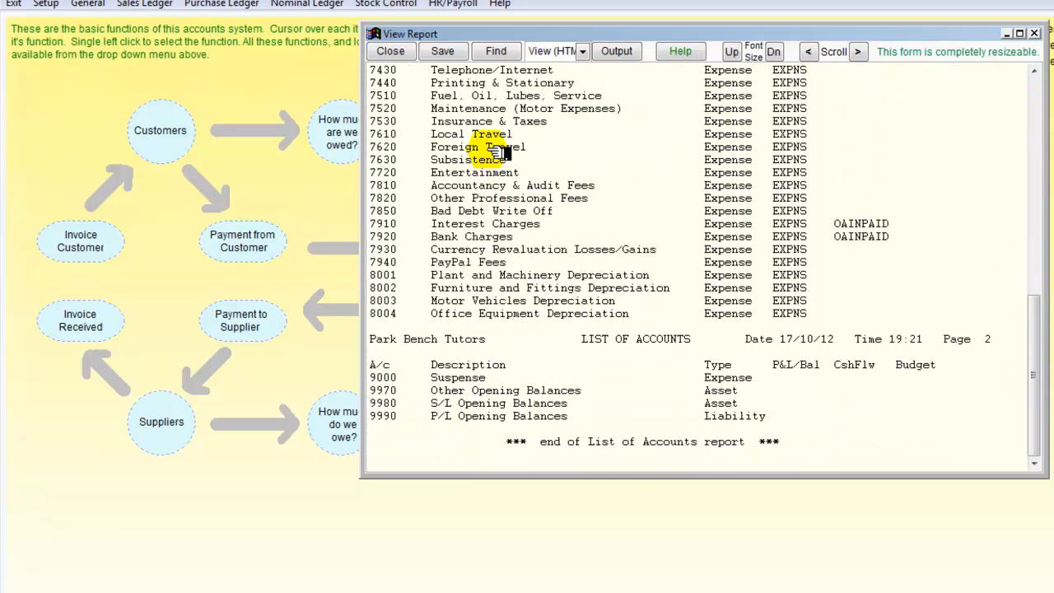
left_click(494, 147)
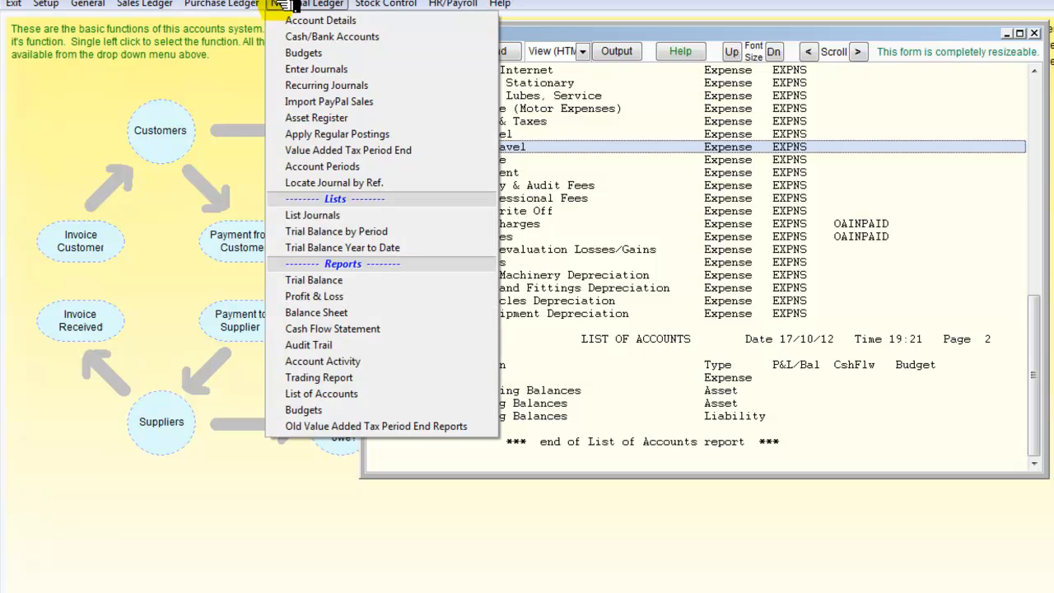
Step: Load expense account 7620 Foreign Travel in Account Details via the Find list
left_click(319, 20)
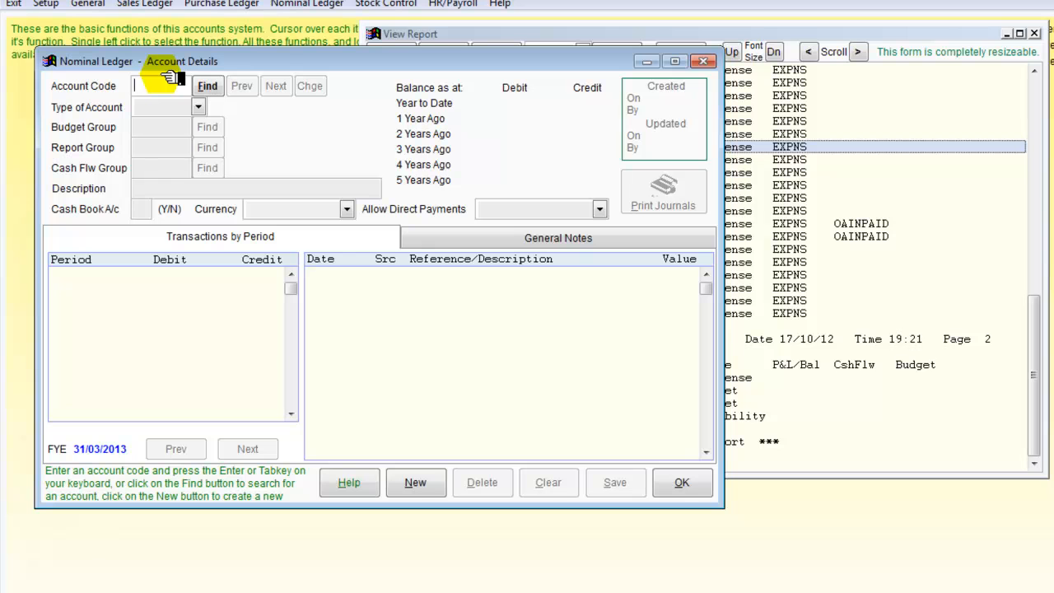
type("7260")
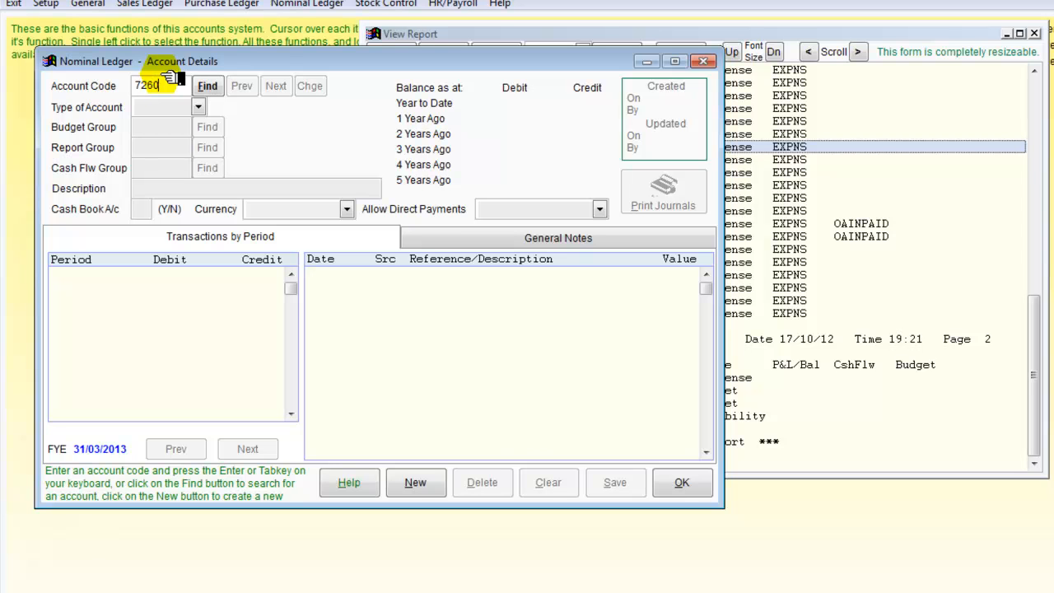
left_click(207, 86)
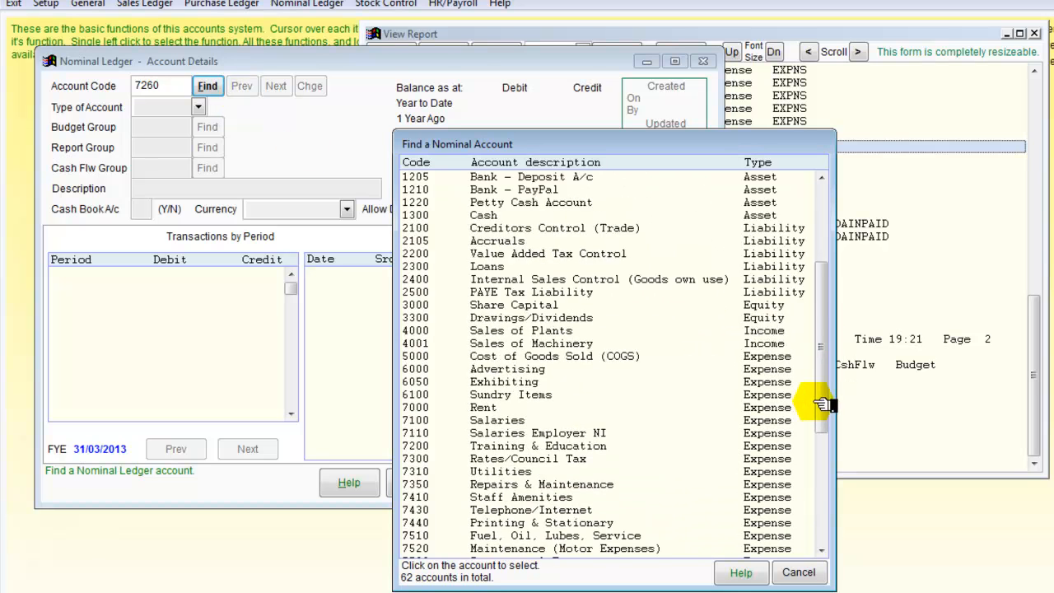
scroll("down", 3)
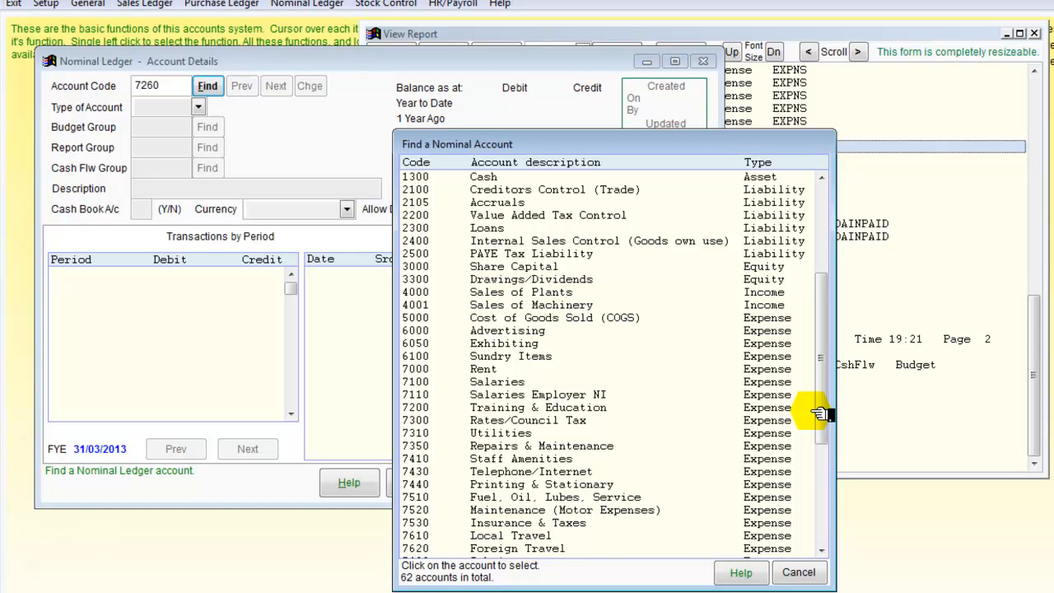
scroll("down", 3)
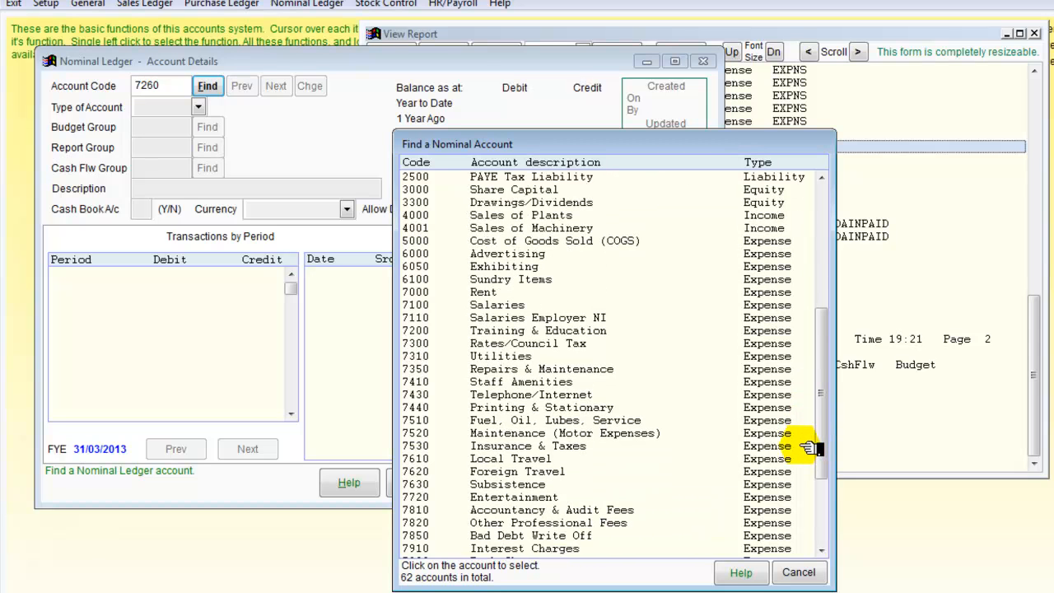
left_click(518, 471)
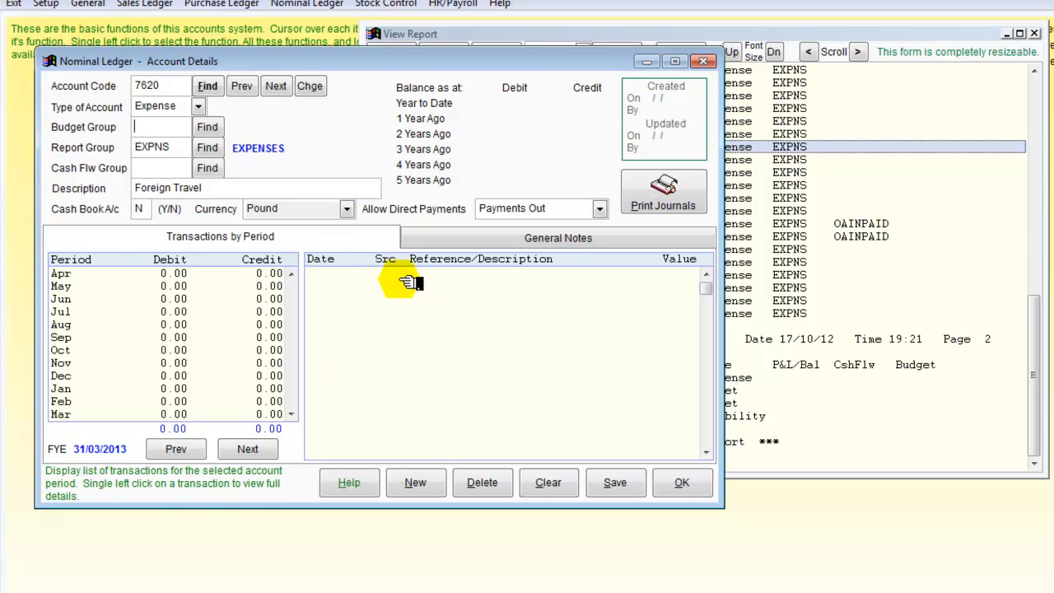
mouse_move(396, 321)
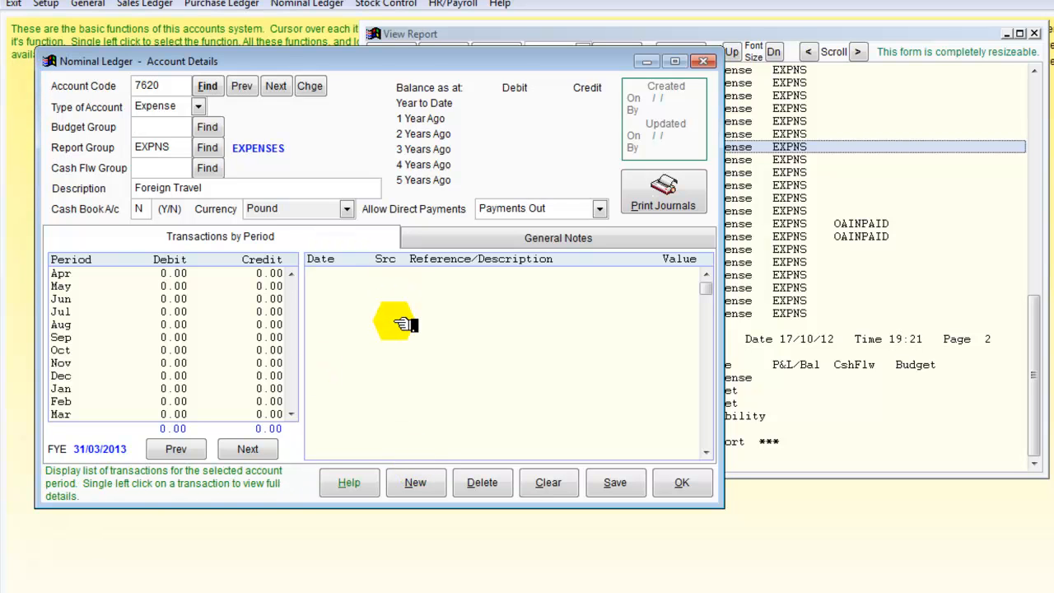
mouse_move(378, 295)
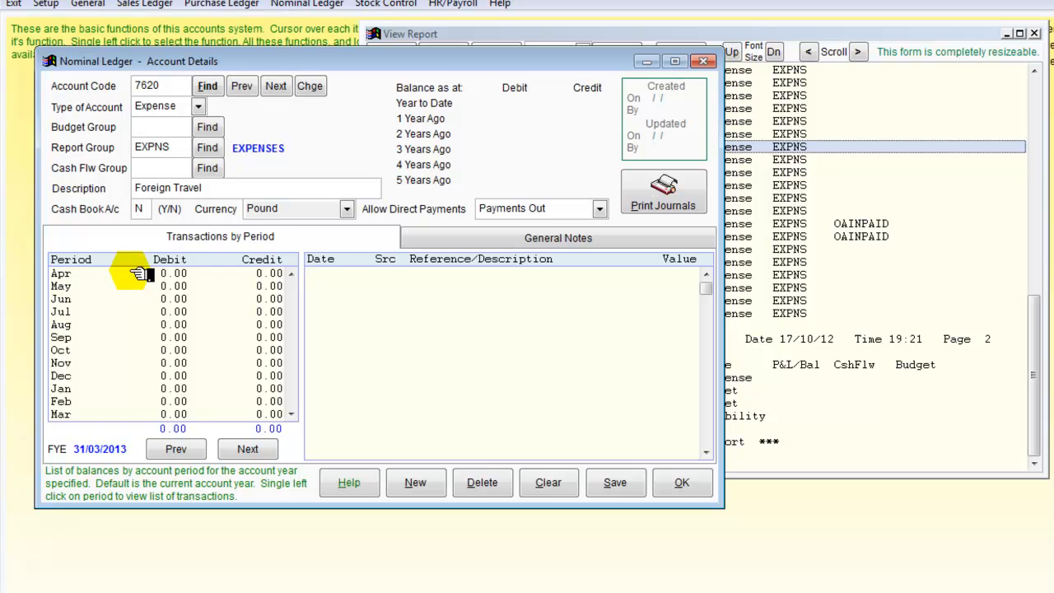
mouse_move(250, 286)
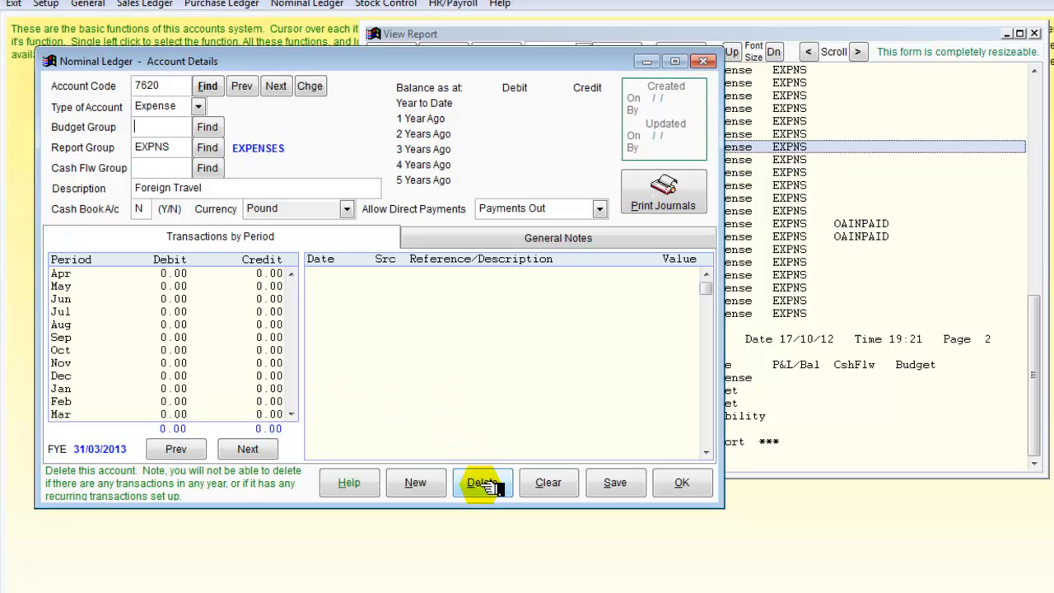
Step: Delete account 7620 Foreign Travel and confirm the deletion
left_click(481, 481)
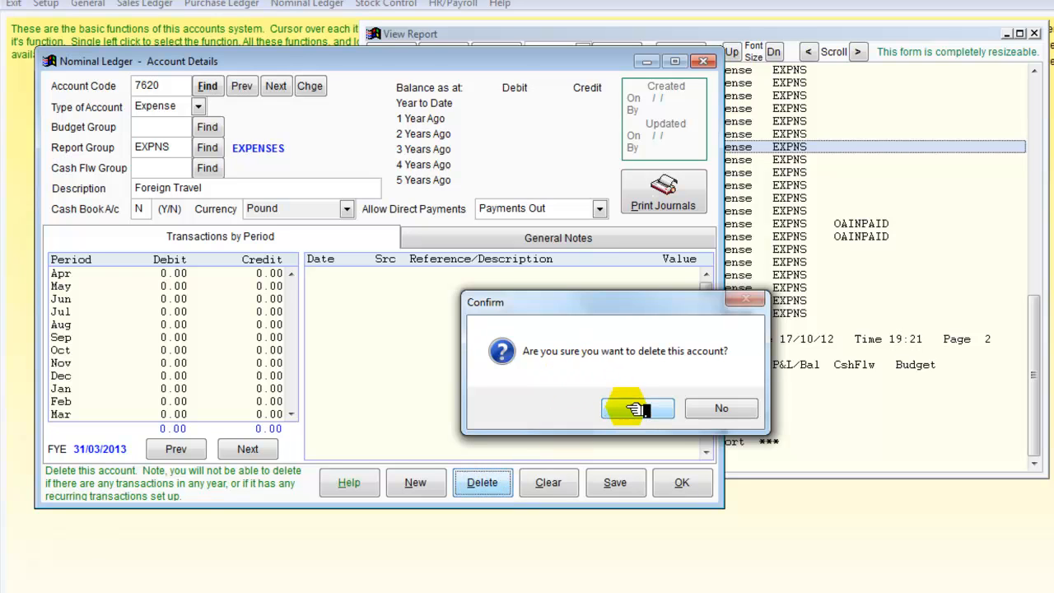
left_click(638, 408)
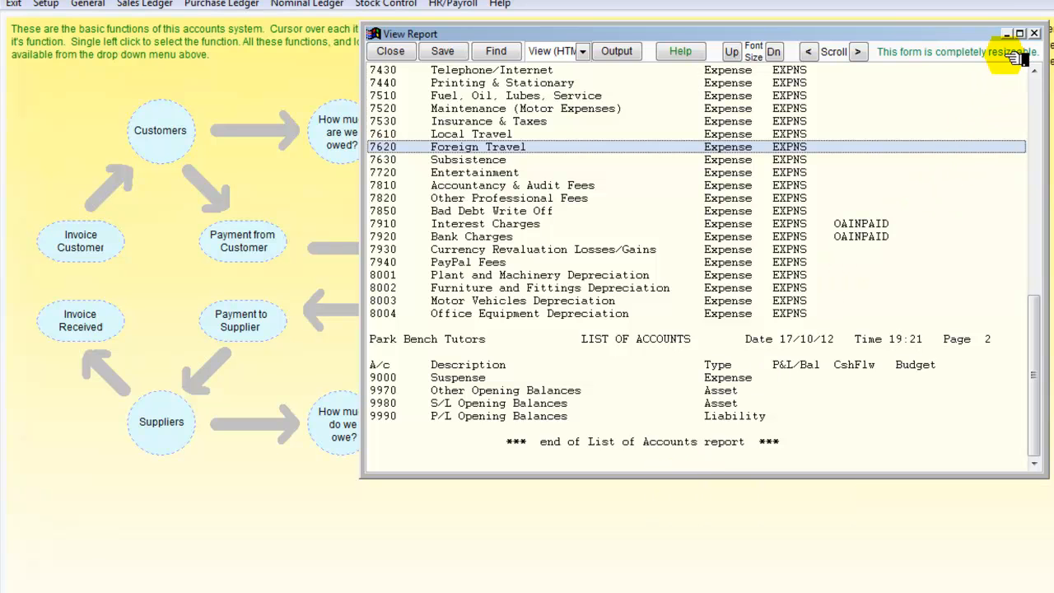
Step: Regenerate the List of Accounts to confirm 7620 Foreign Travel is gone, then close the report
left_click(390, 51)
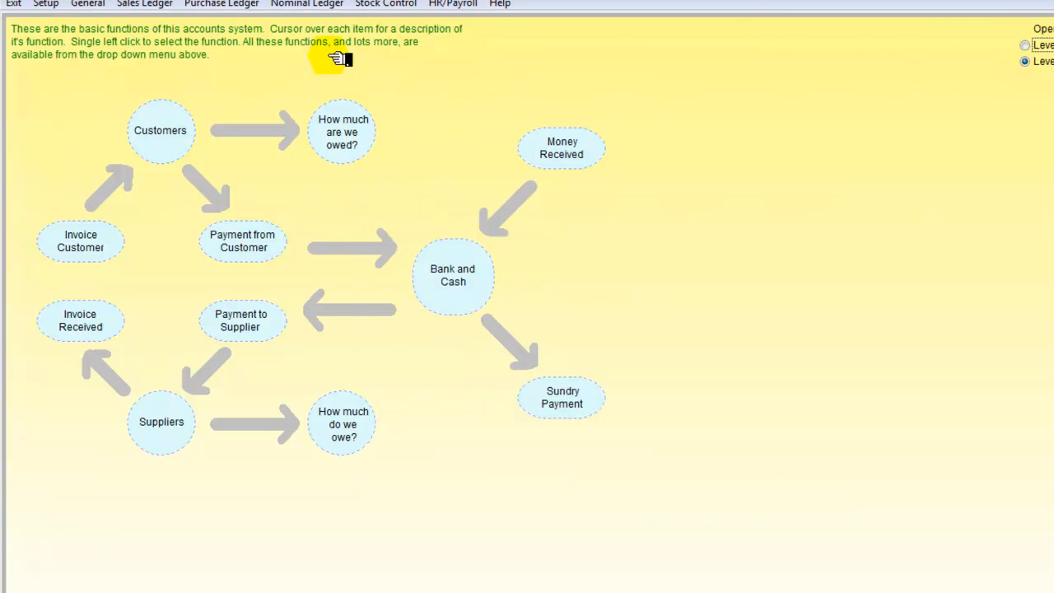
left_click(313, 3)
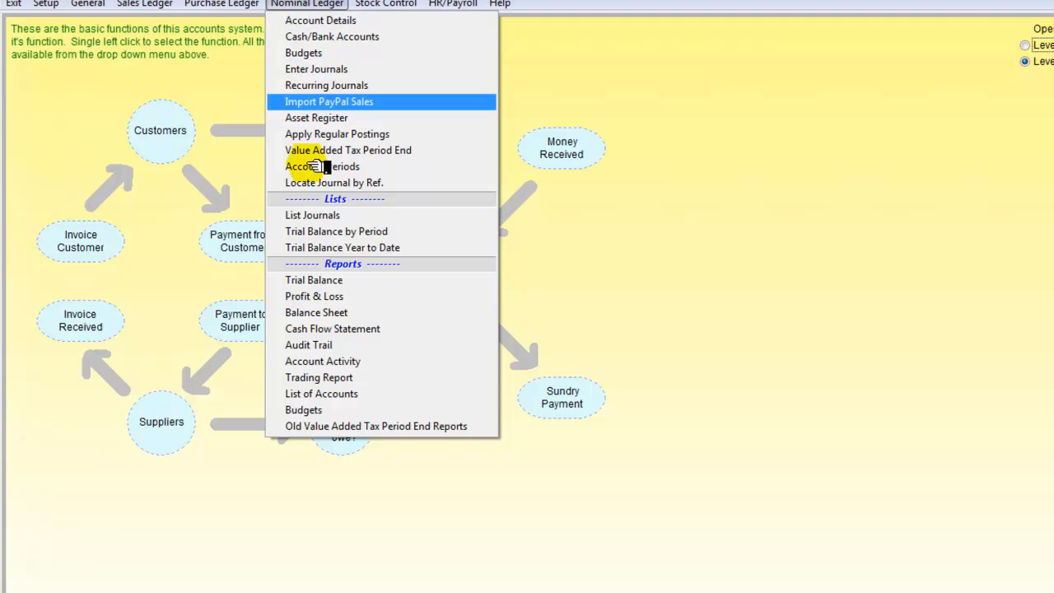
left_click(322, 394)
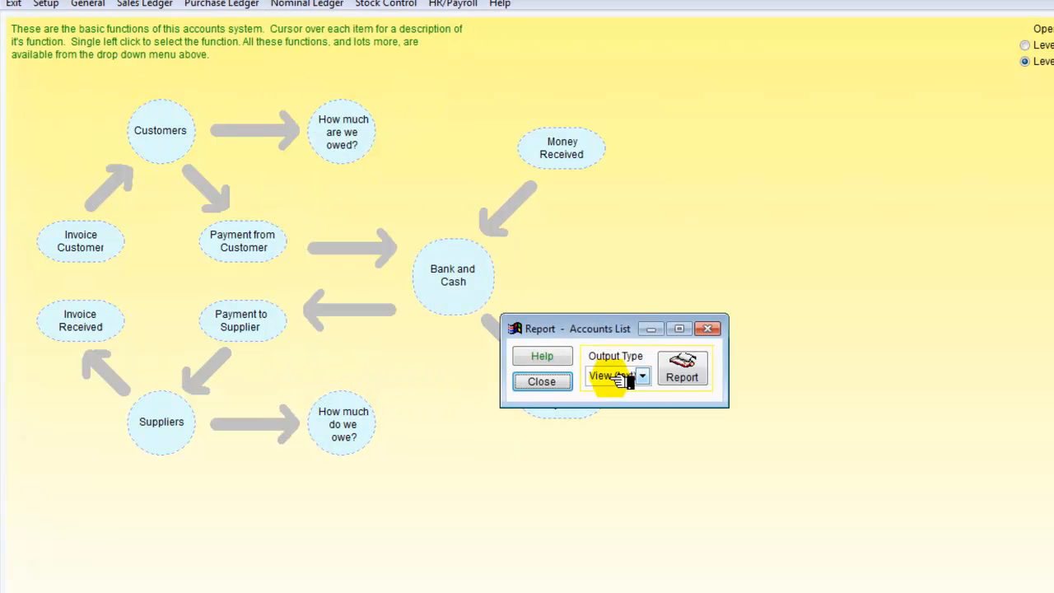
left_click(682, 373)
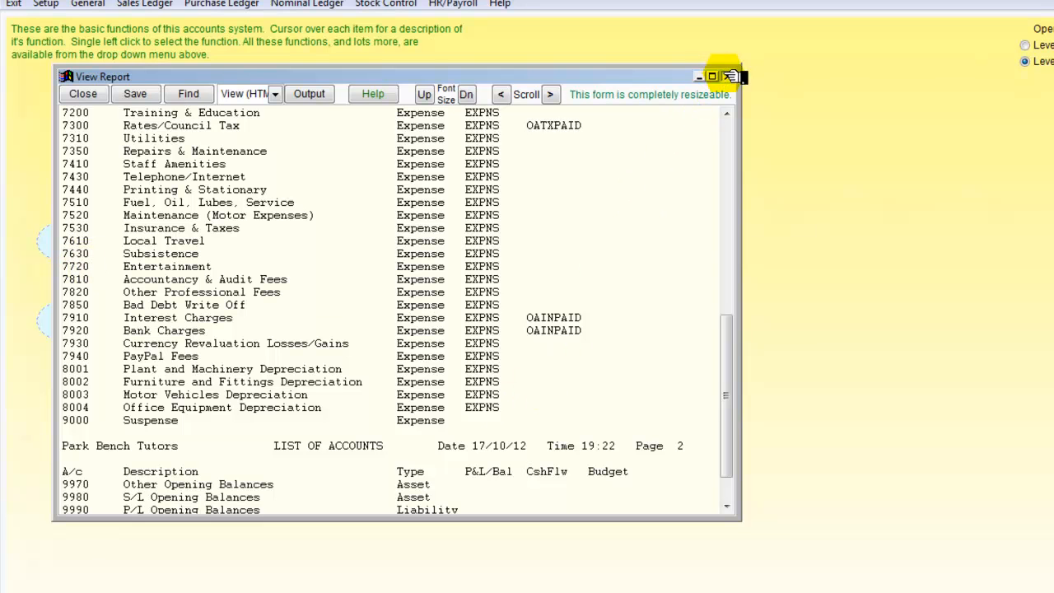
left_click(95, 91)
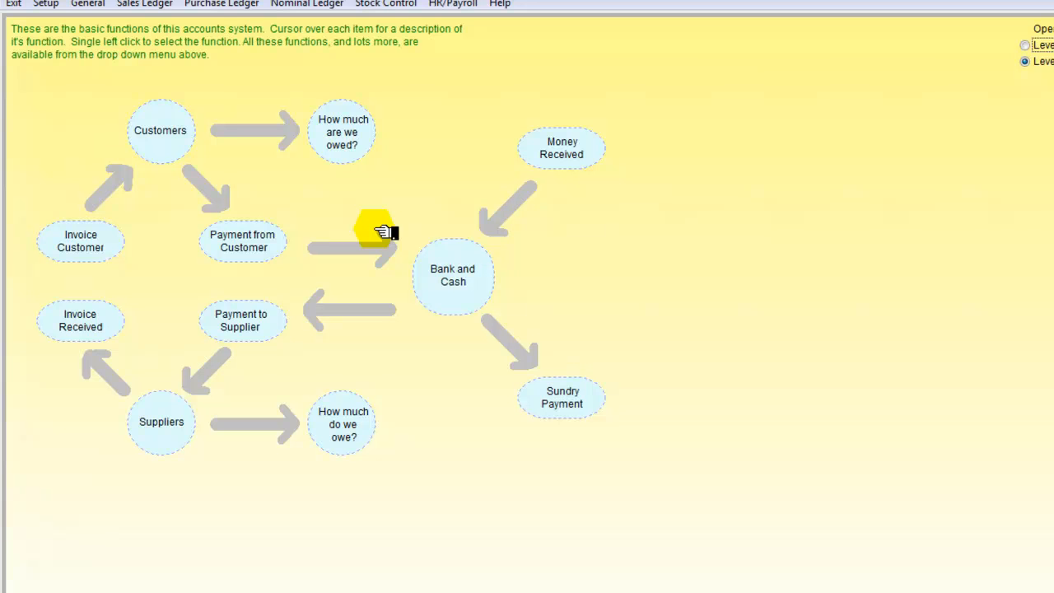
mouse_move(329, 6)
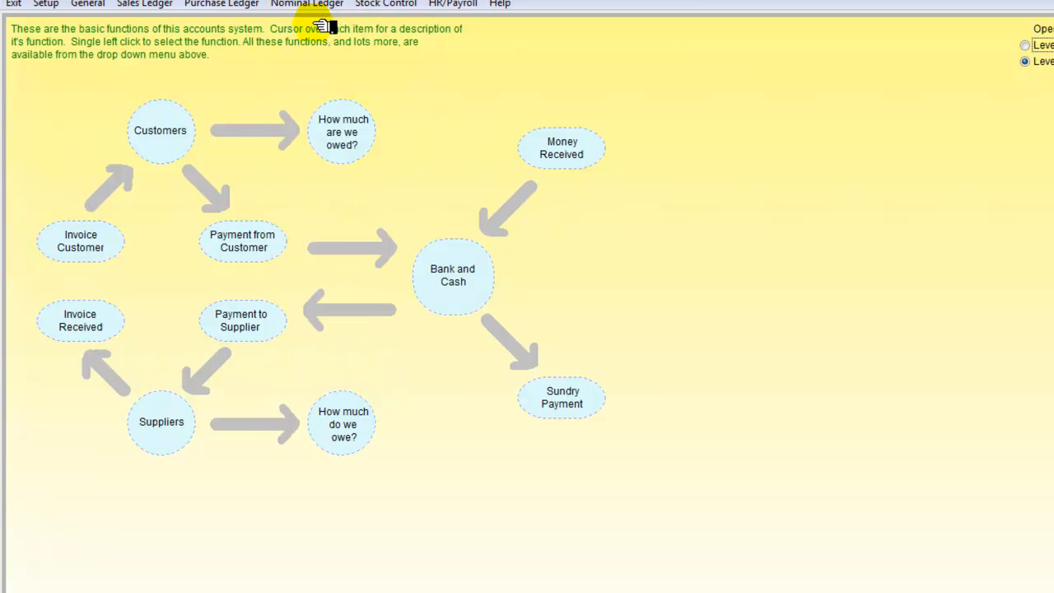
Step: Load account 4000 Sales of Plants in Account Details by its code
left_click(316, 3)
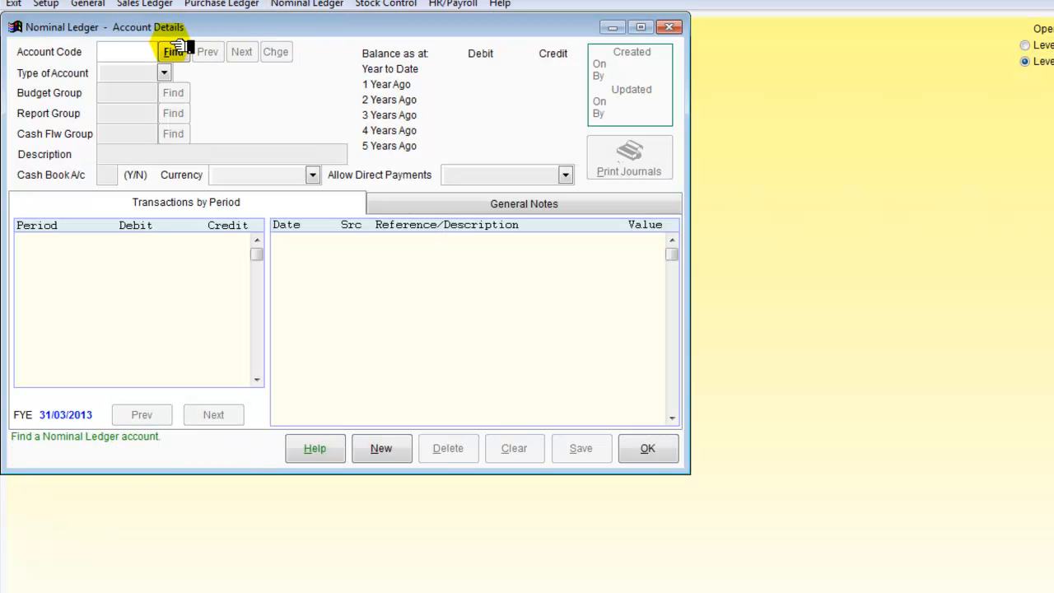
type("4000")
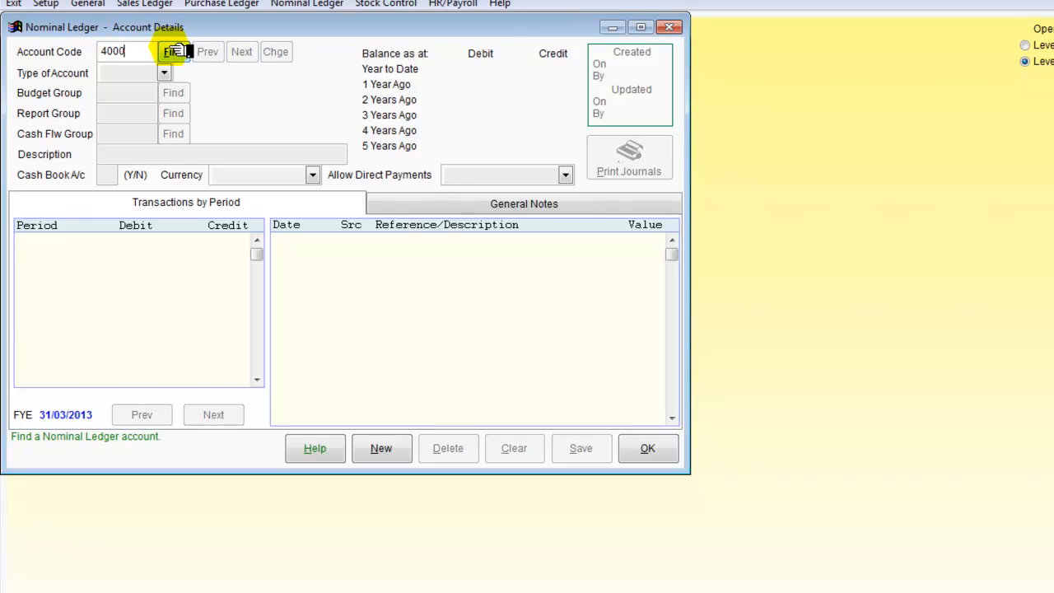
left_click(171, 51)
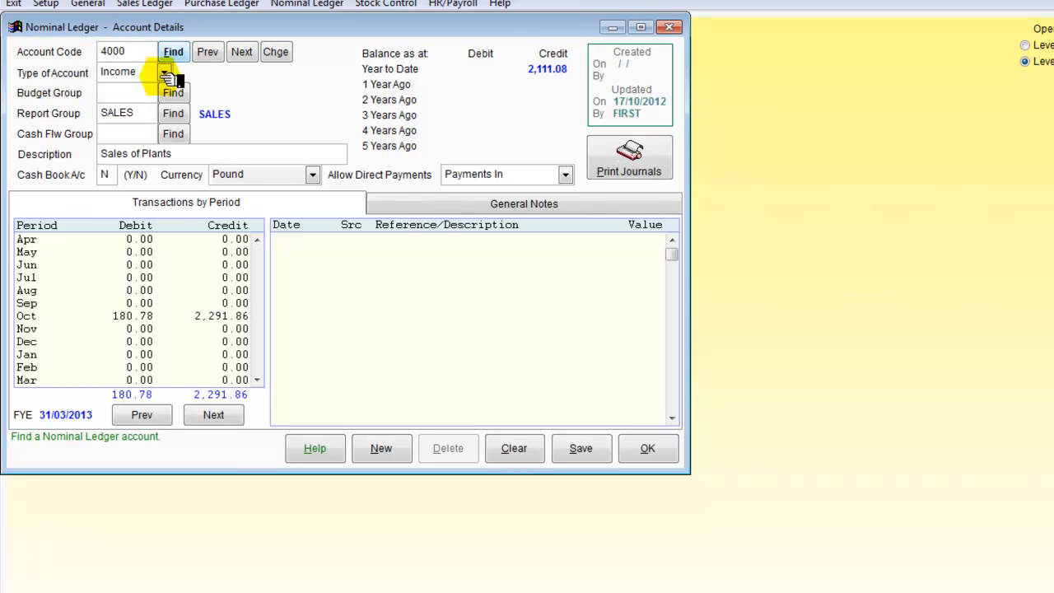